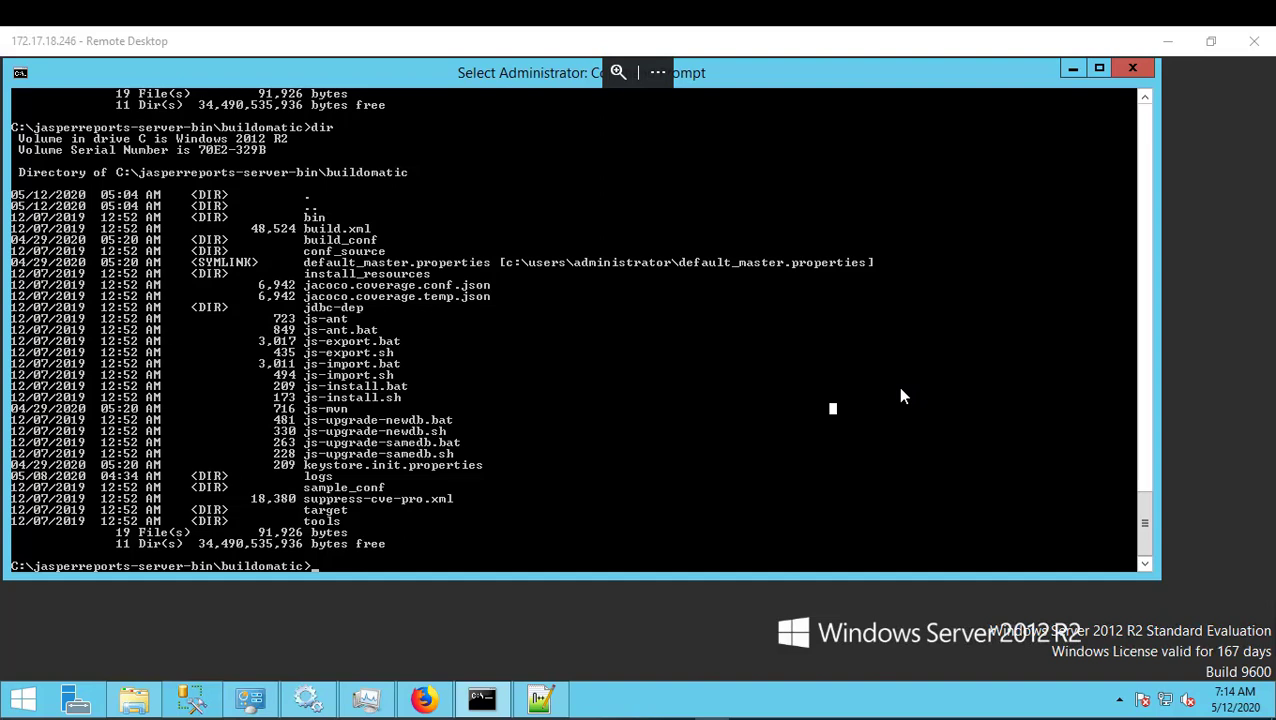
mouse_move(828, 314)
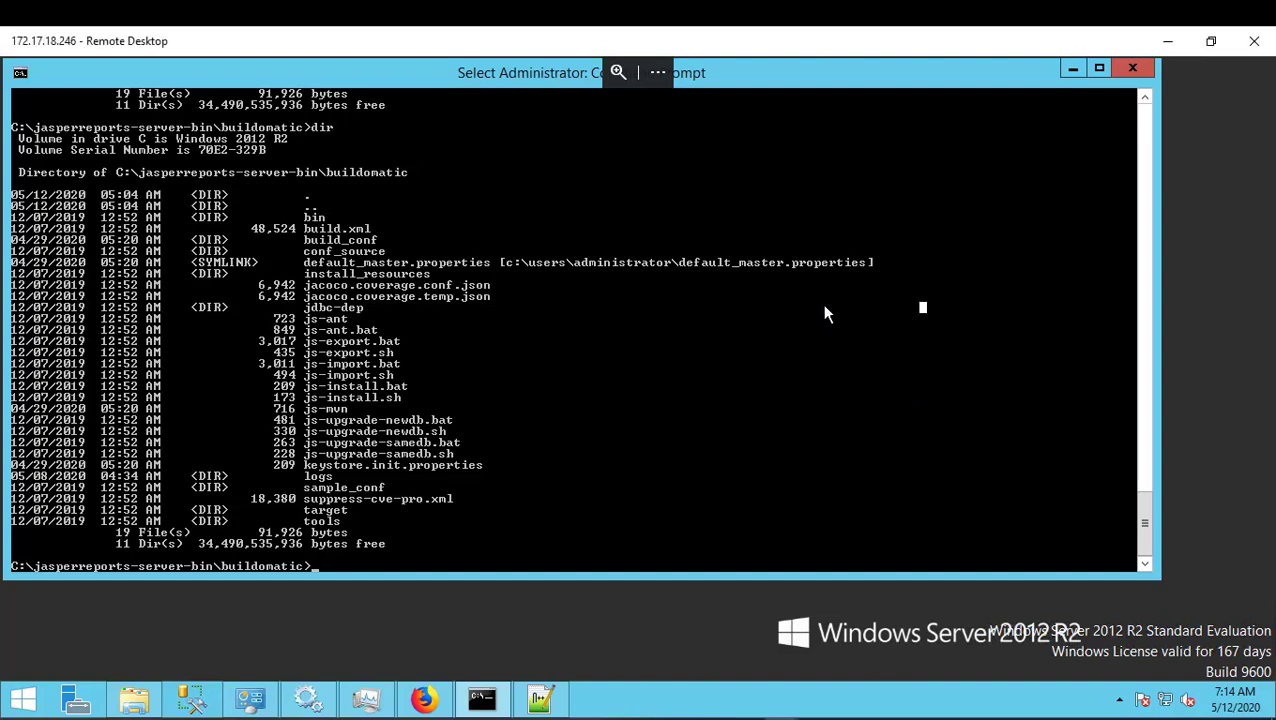
mouse_move(611, 446)
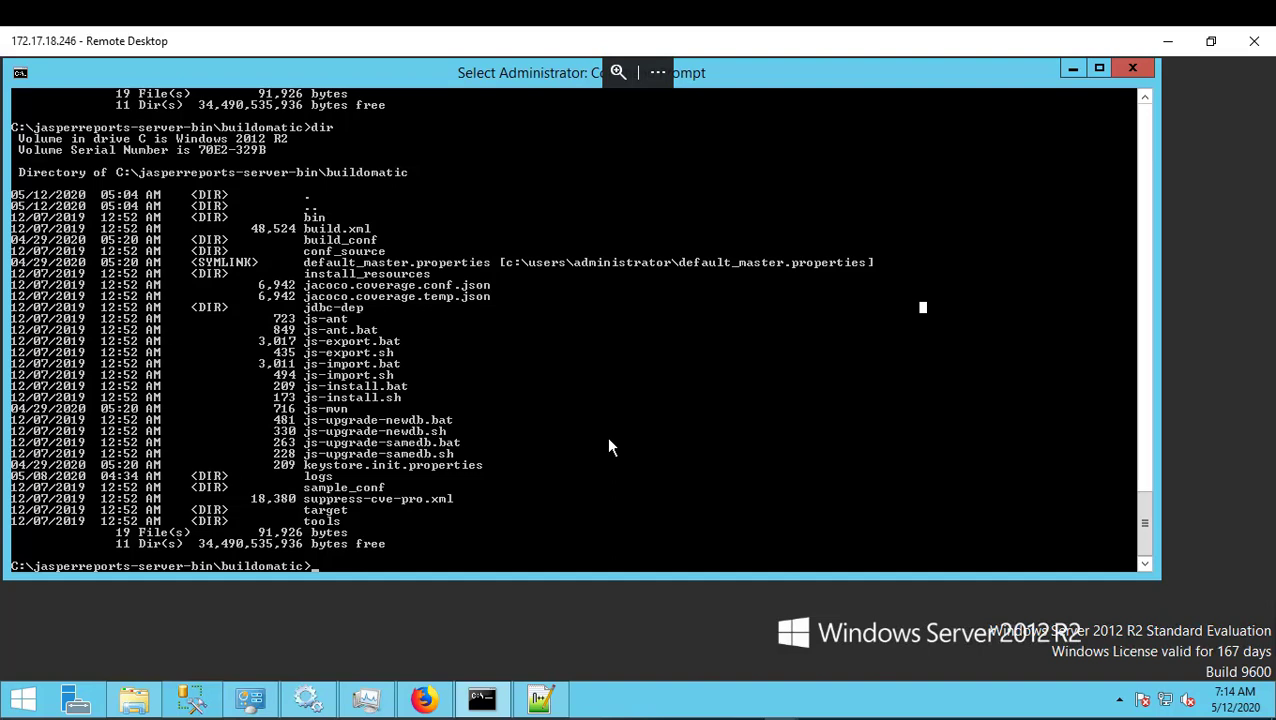
- List the buildomatic folder, then enter the js-export command for MapReport to z:\MapReport.zip with --genkey
text(dir)
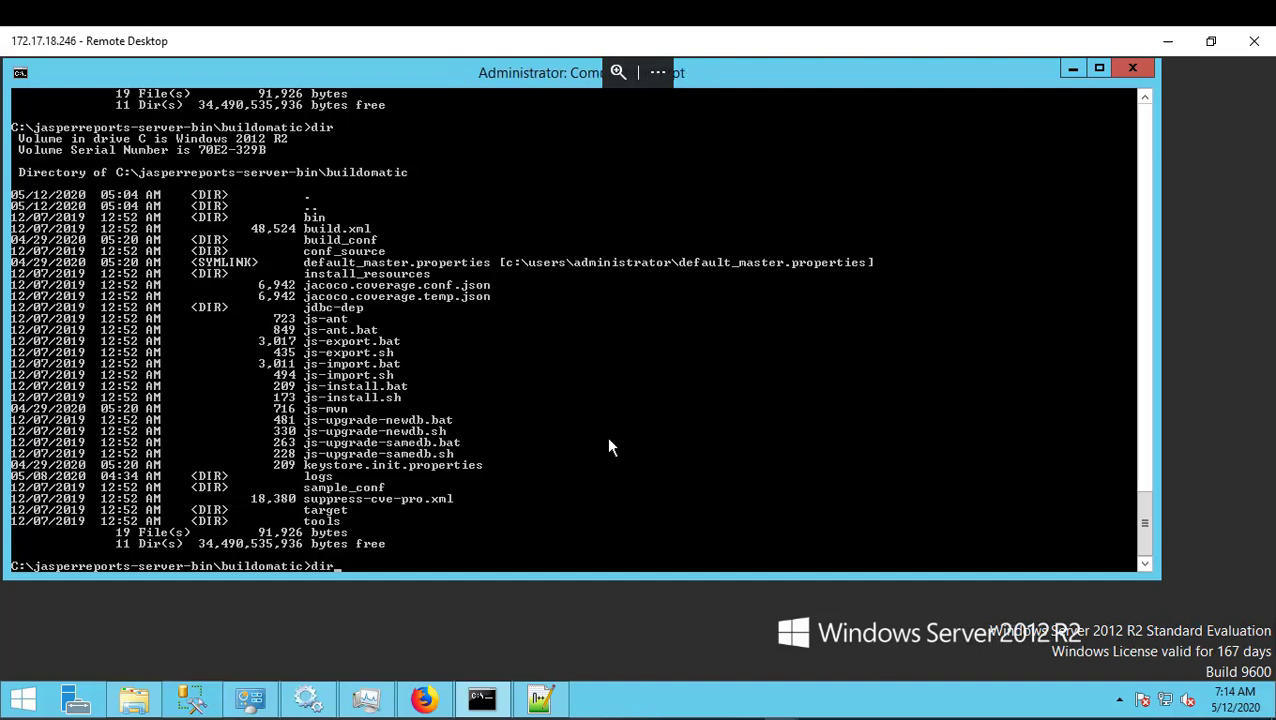
text(js-export --uris /organizations/organization_1/reports/interactive/MapReport --output-zip z:\MapReport.zip --keyalias deprecatedImportExportEncSecret --genkey)
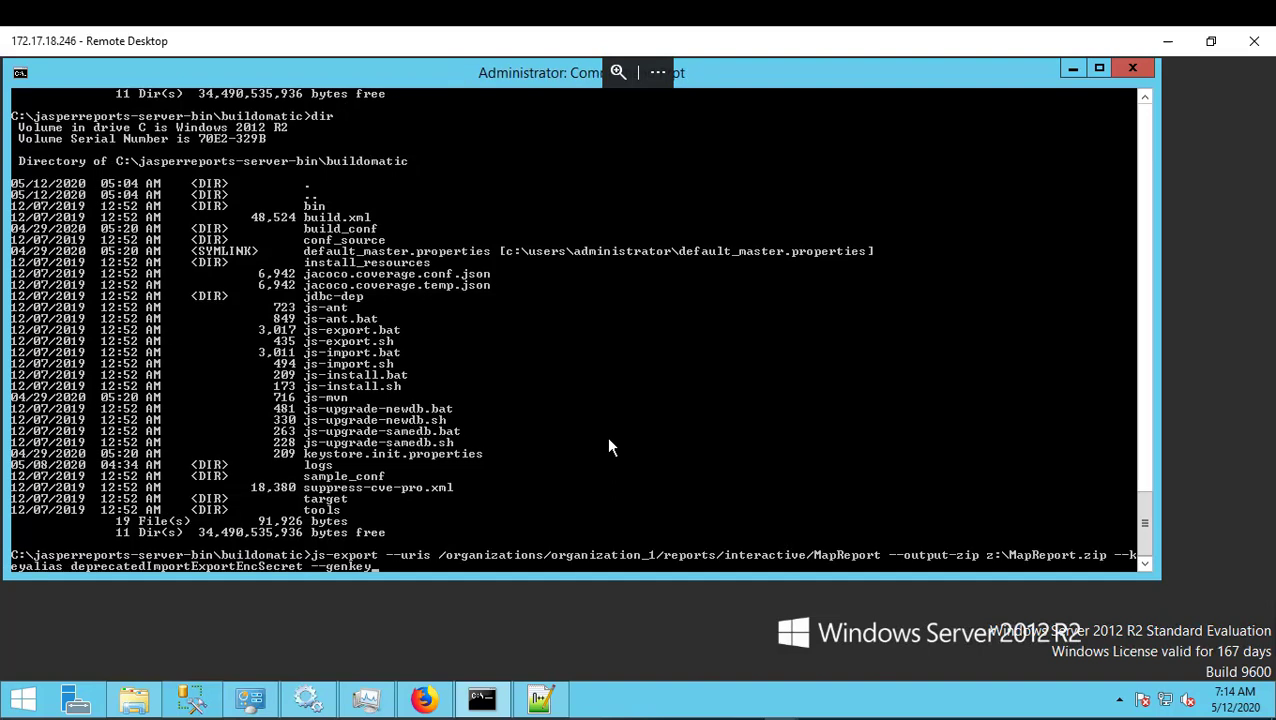
mouse_move(845, 522)
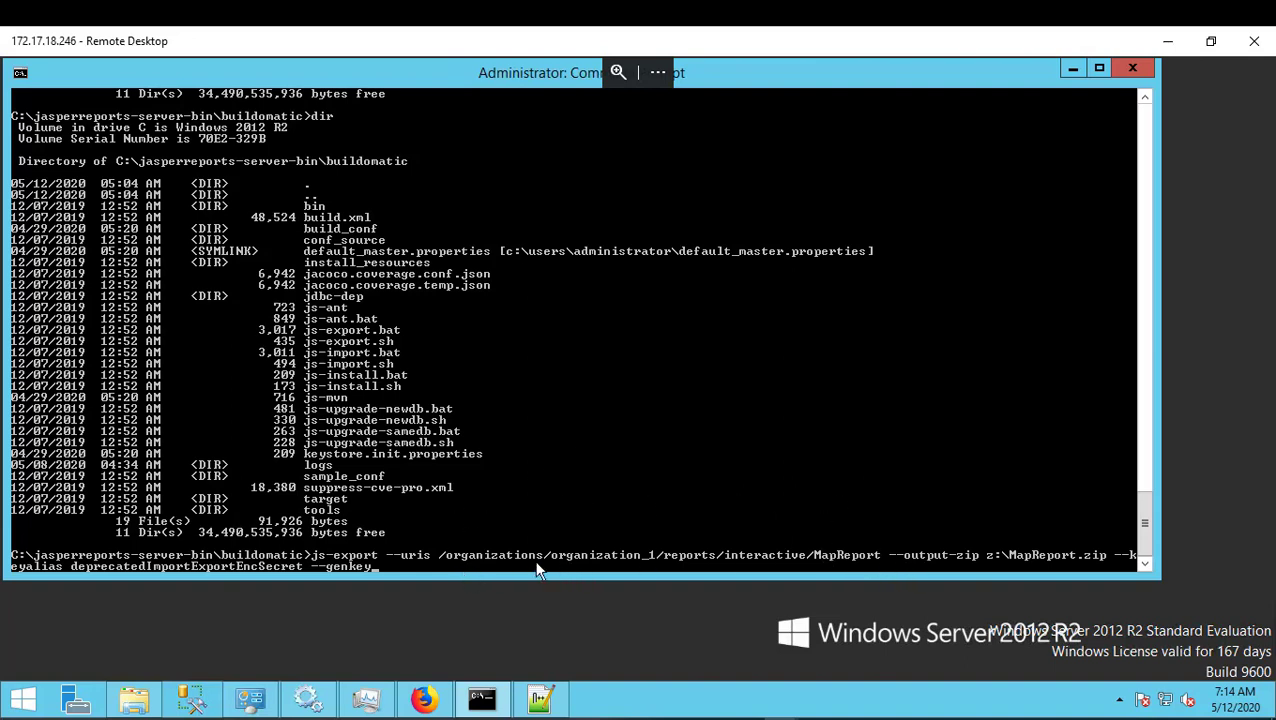
mouse_move(755, 493)
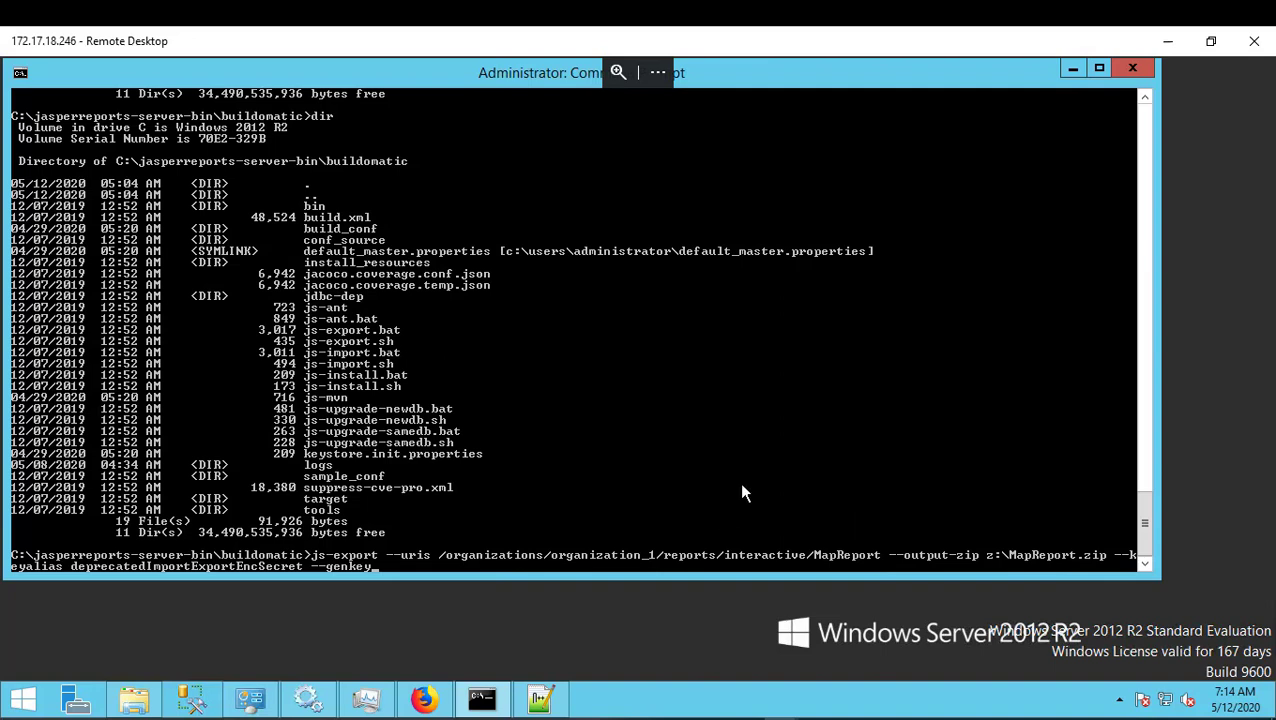
mouse_move(658, 462)
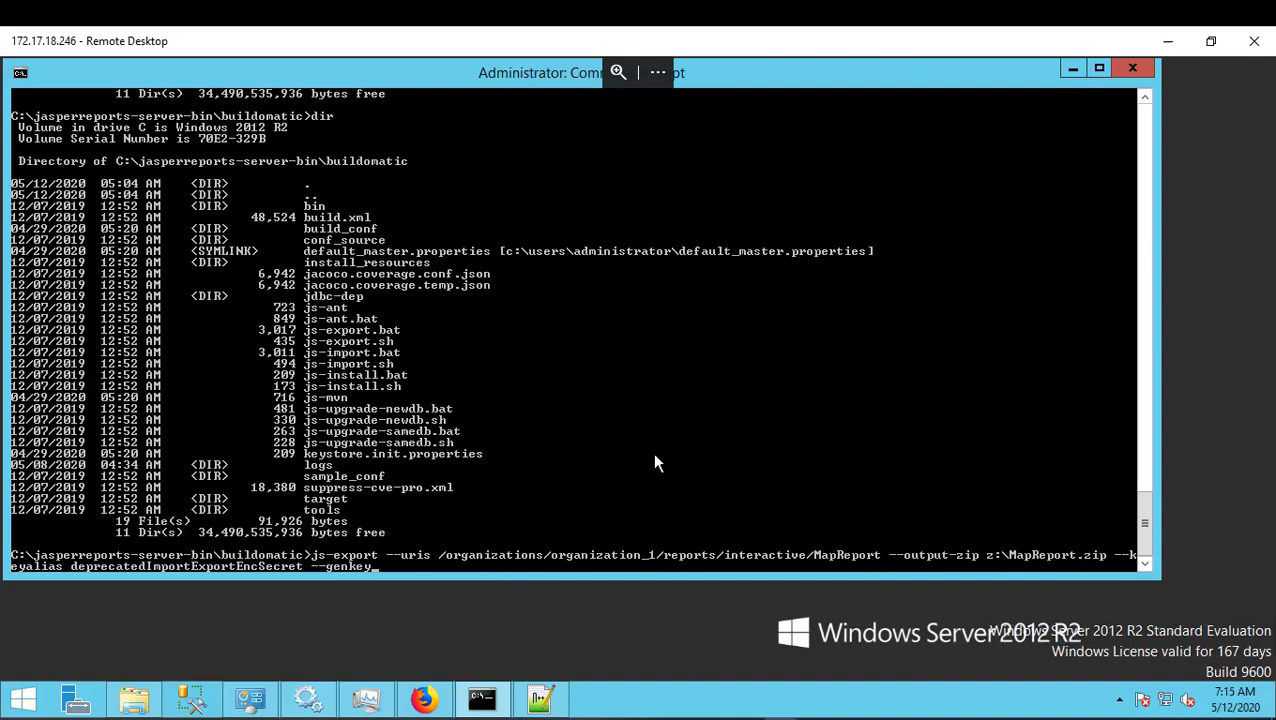
mouse_move(395, 565)
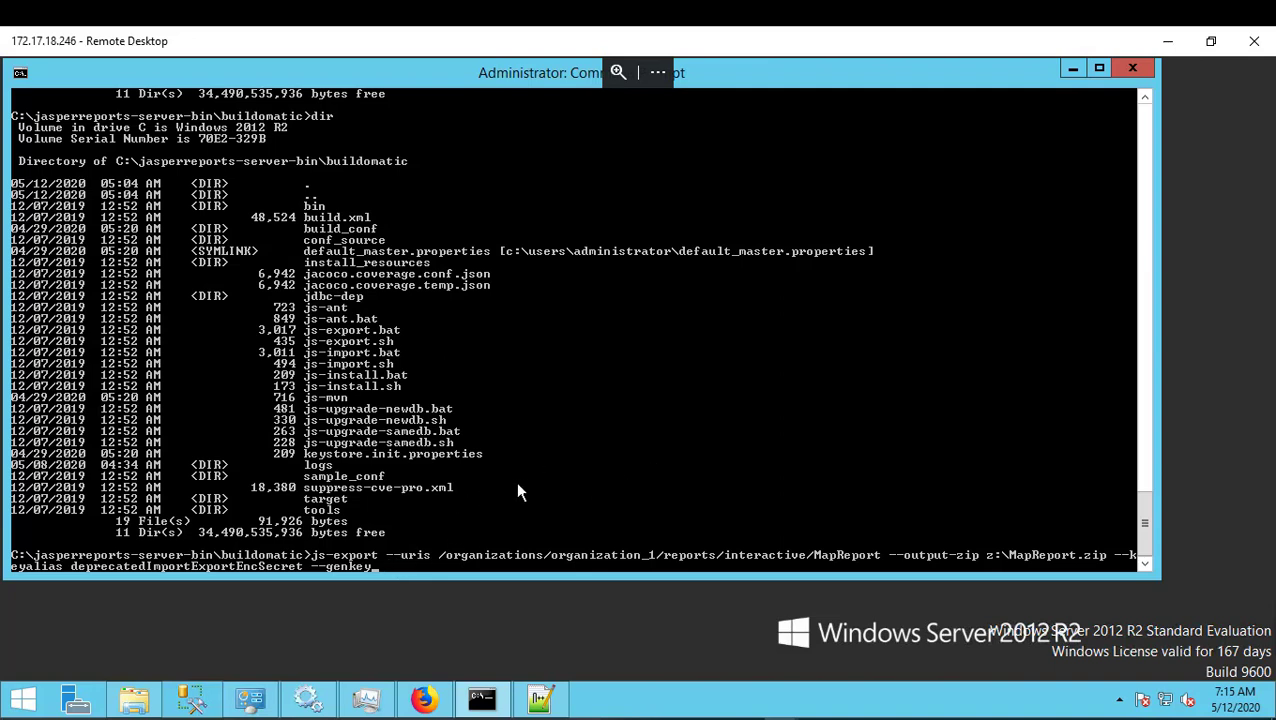
mouse_move(576, 465)
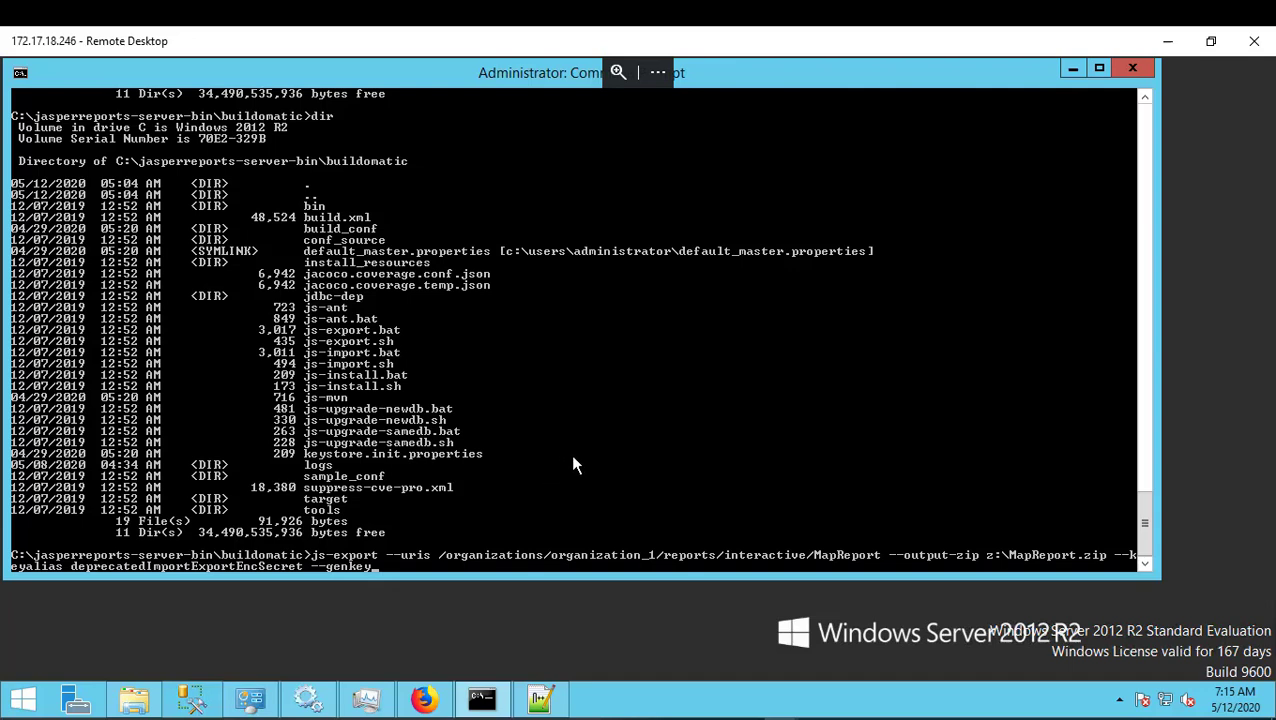
mouse_move(393, 504)
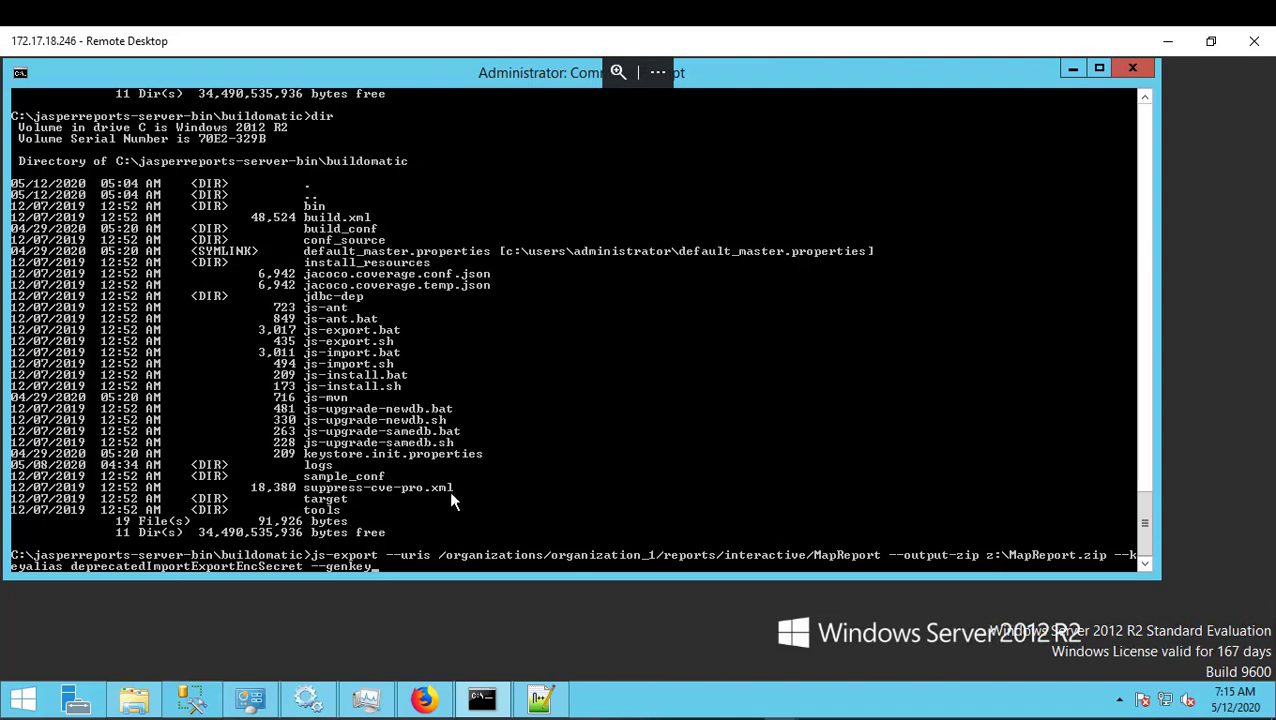
mouse_move(464, 496)
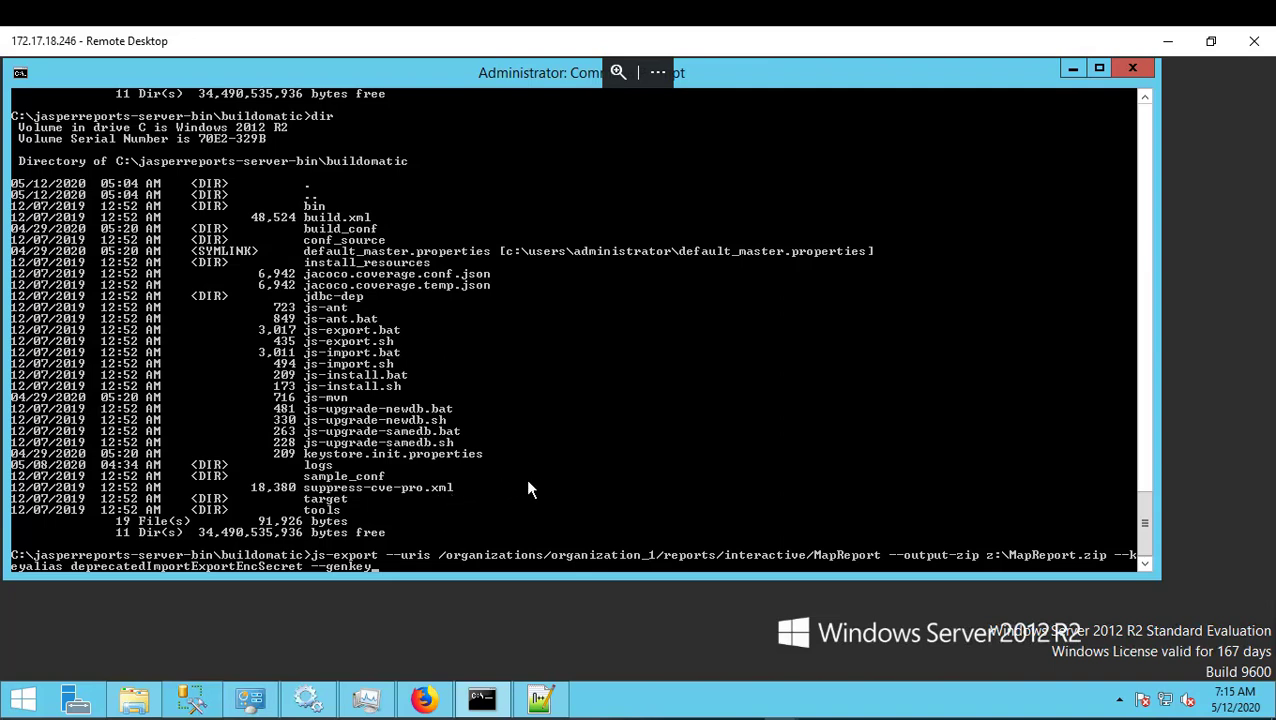
mouse_move(607, 492)
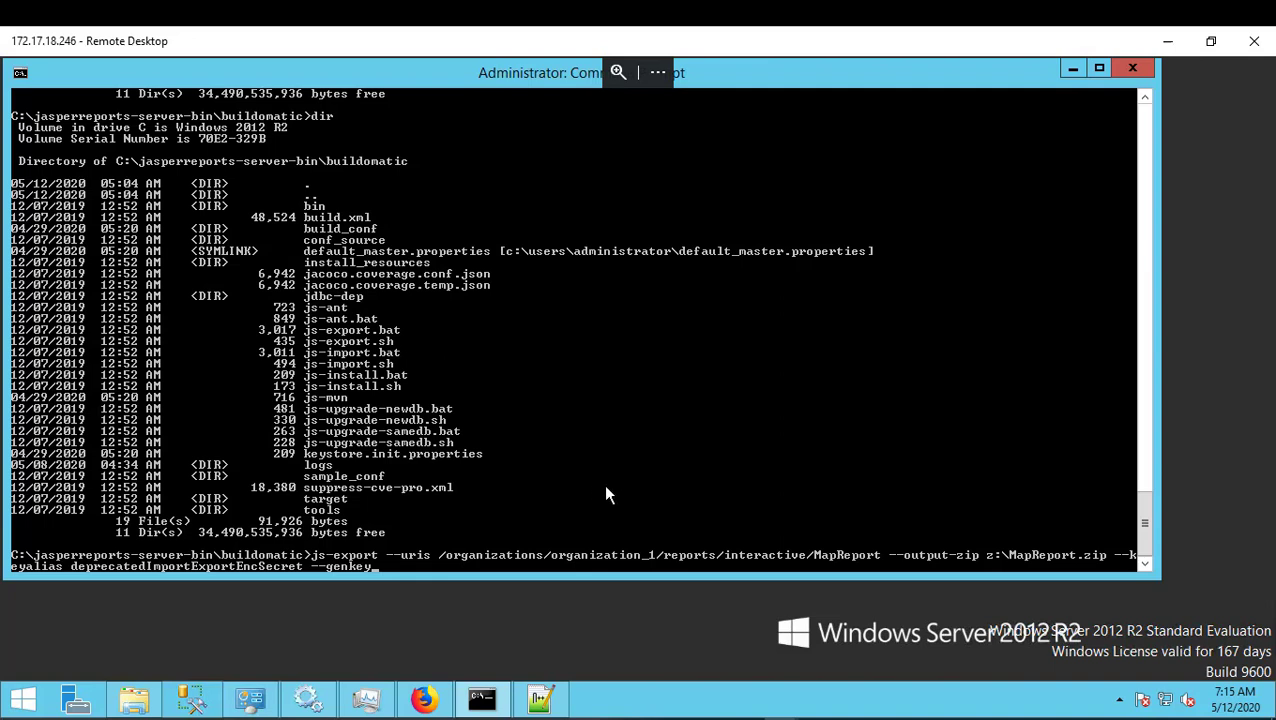
mouse_move(624, 475)
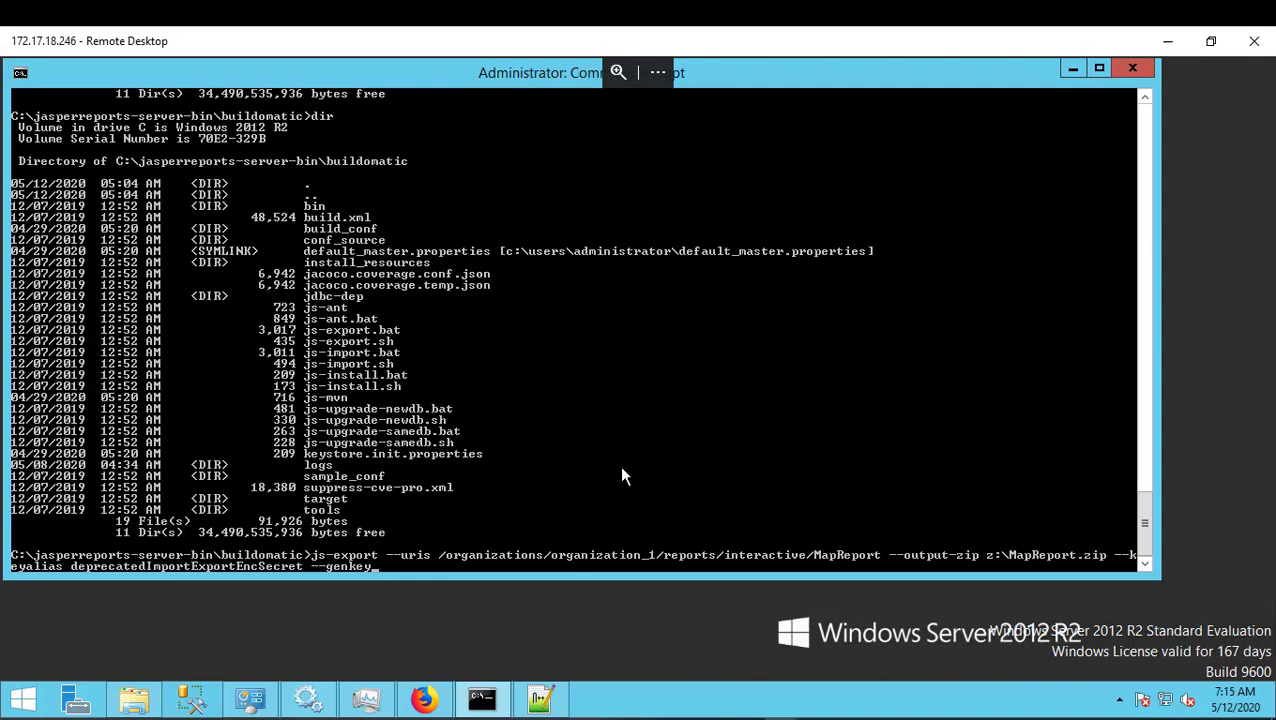
mouse_move(620, 484)
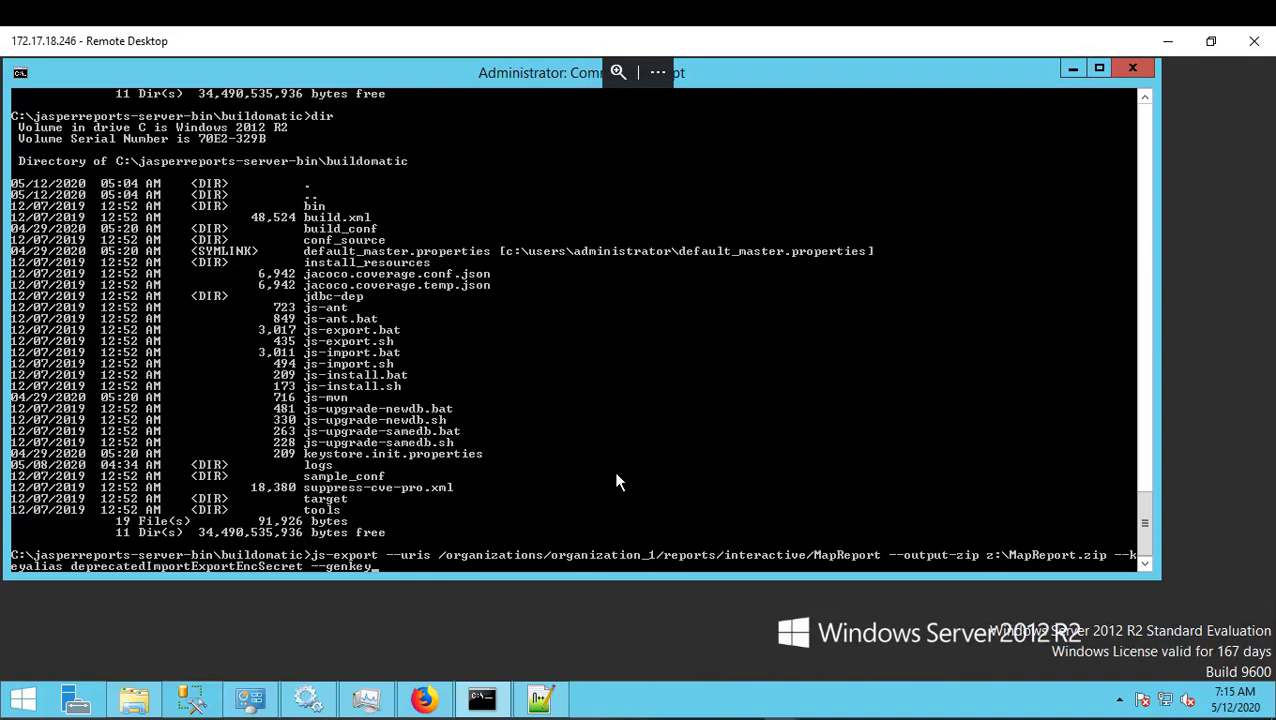
mouse_move(626, 480)
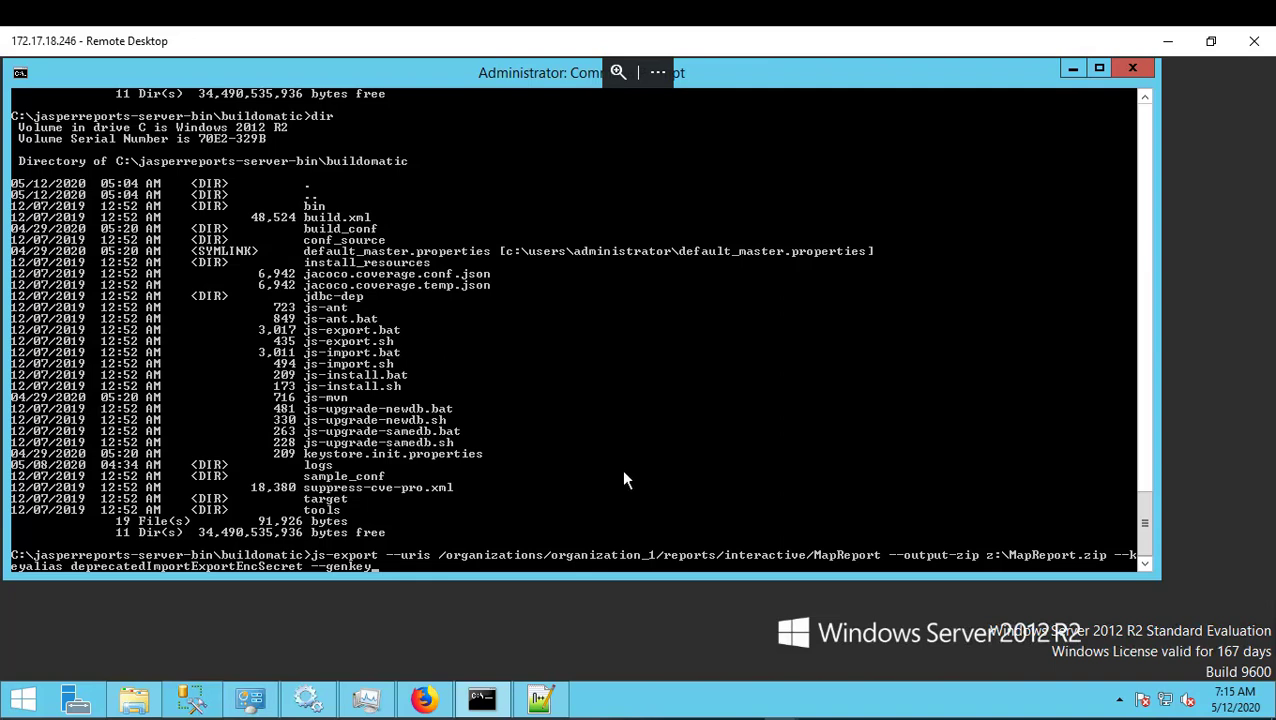
mouse_move(623, 488)
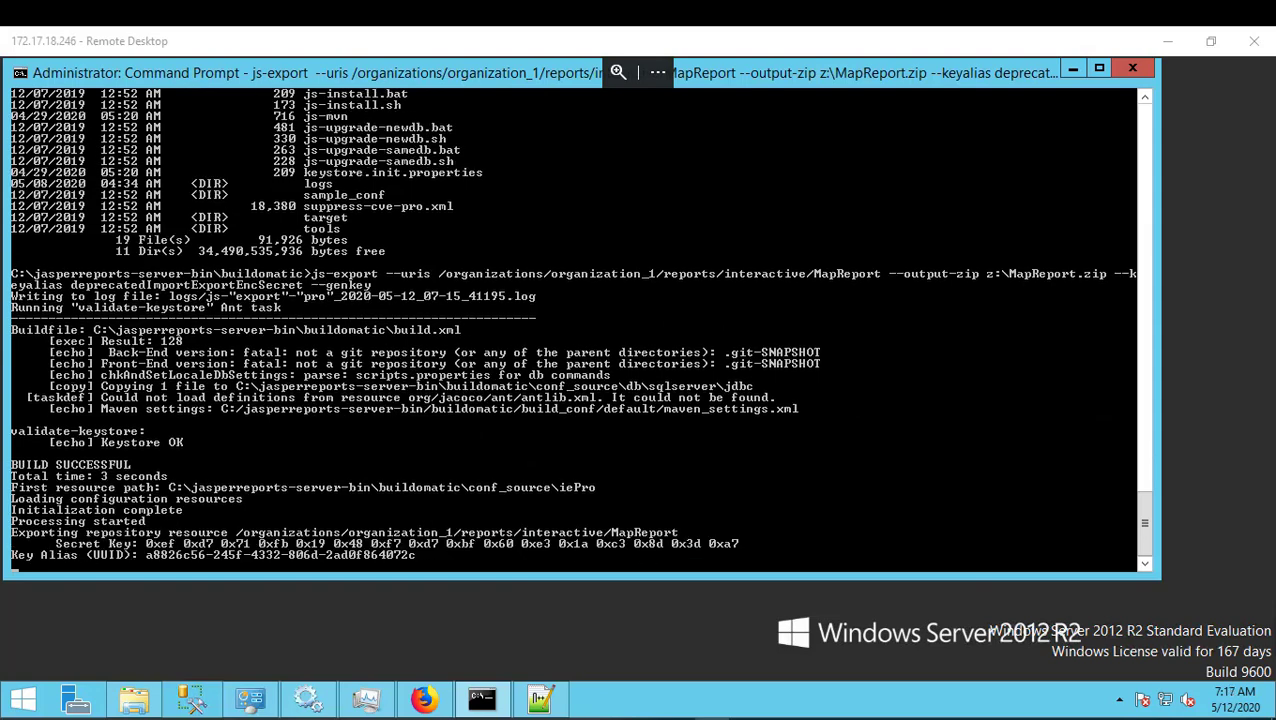
mouse_move(337, 426)
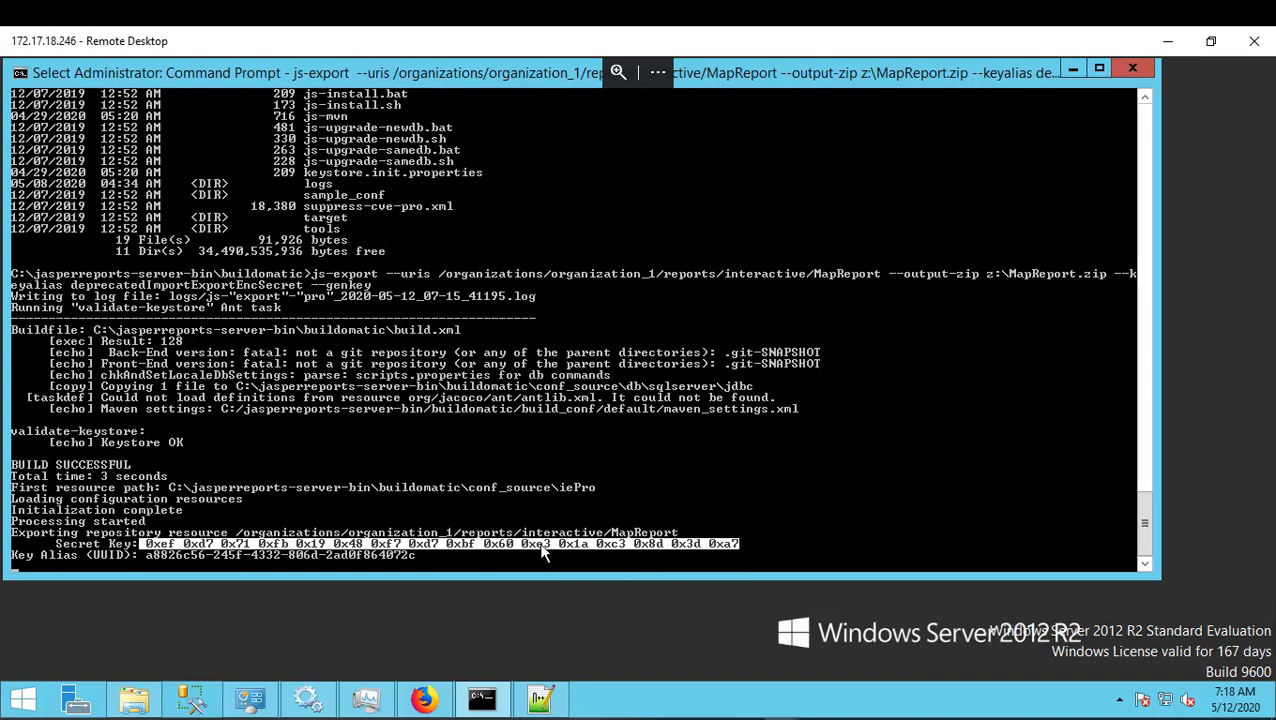
mouse_move(528, 553)
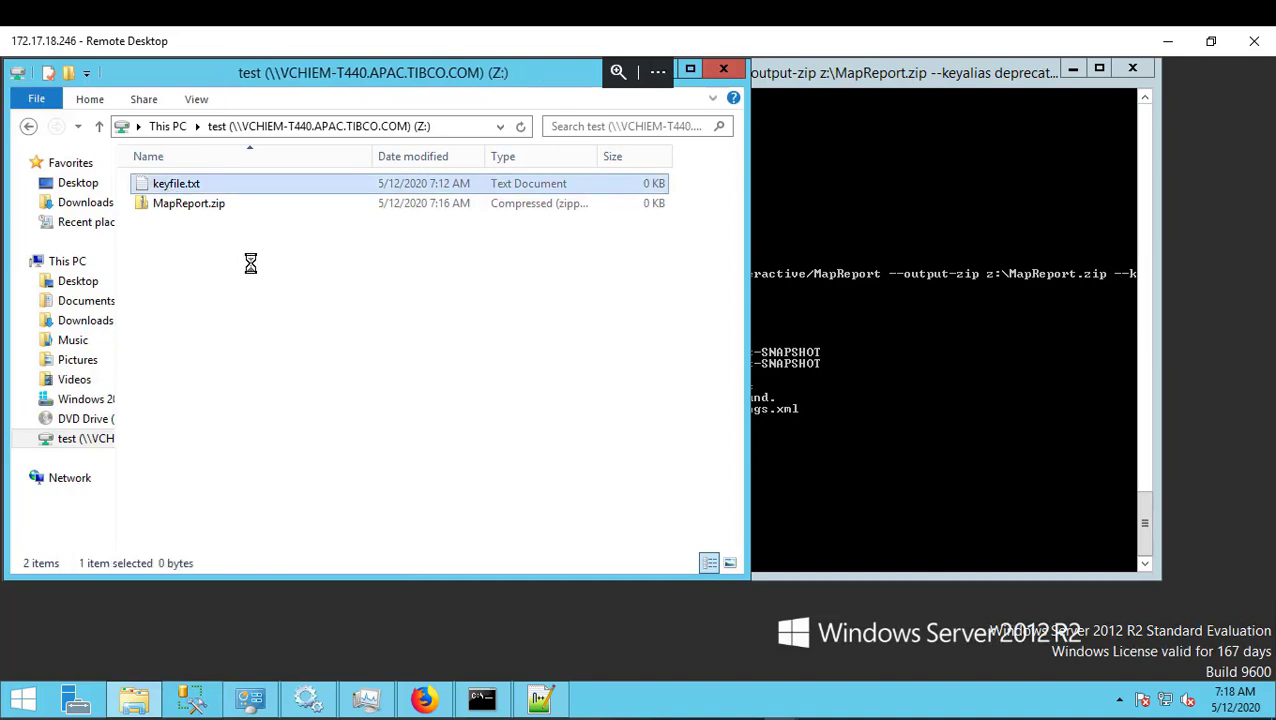
- Replace keyfile.txt's old key with the newly generated secret key in Notepad++ and save
right_click(176, 183)
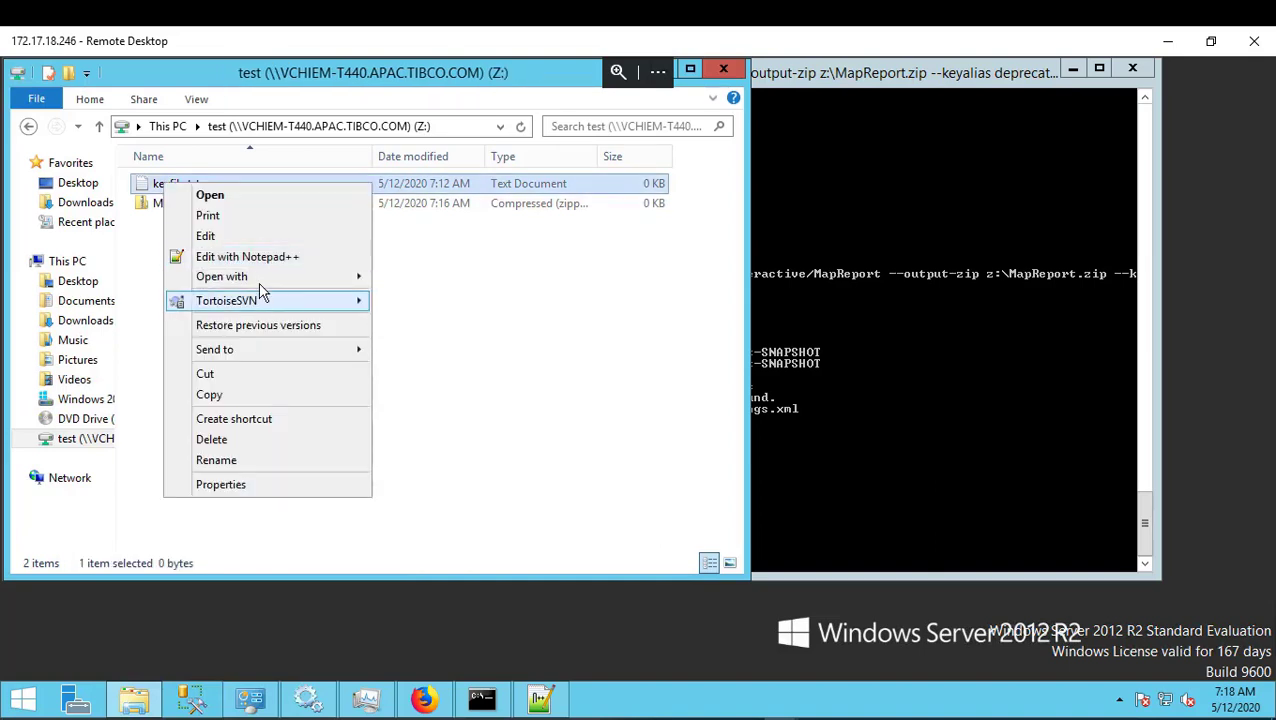
click(247, 256)
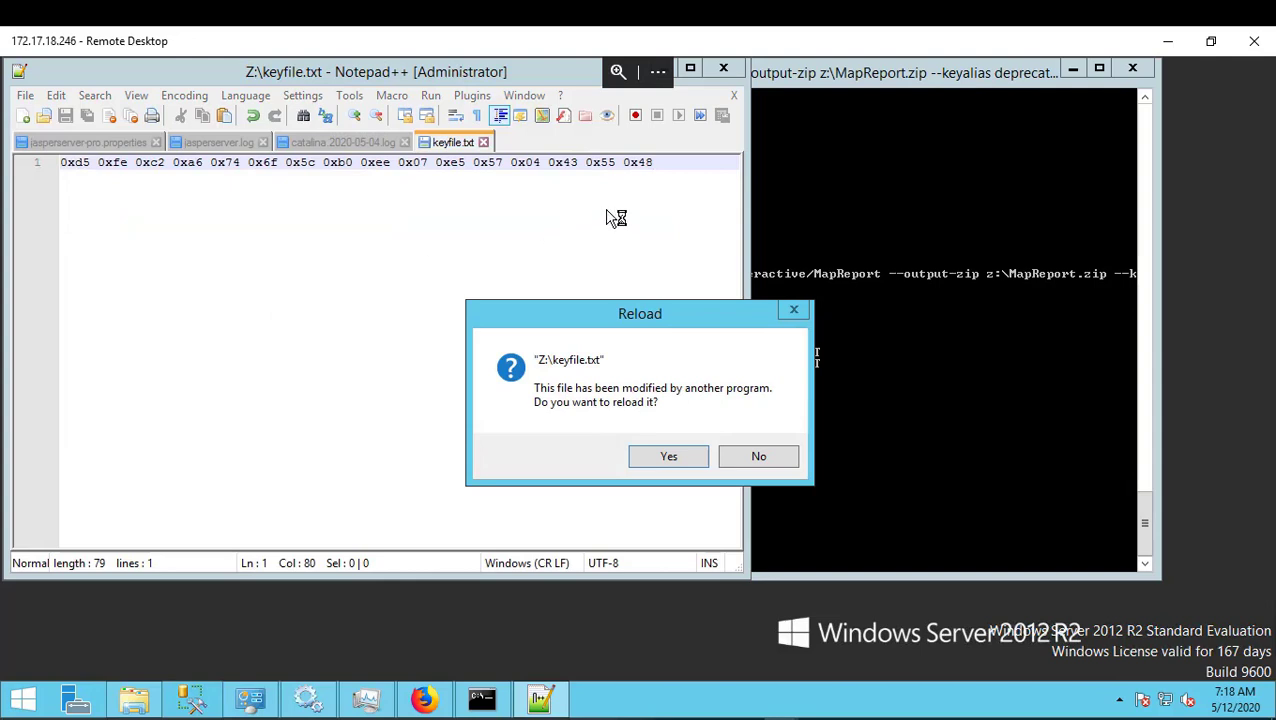
click(668, 456)
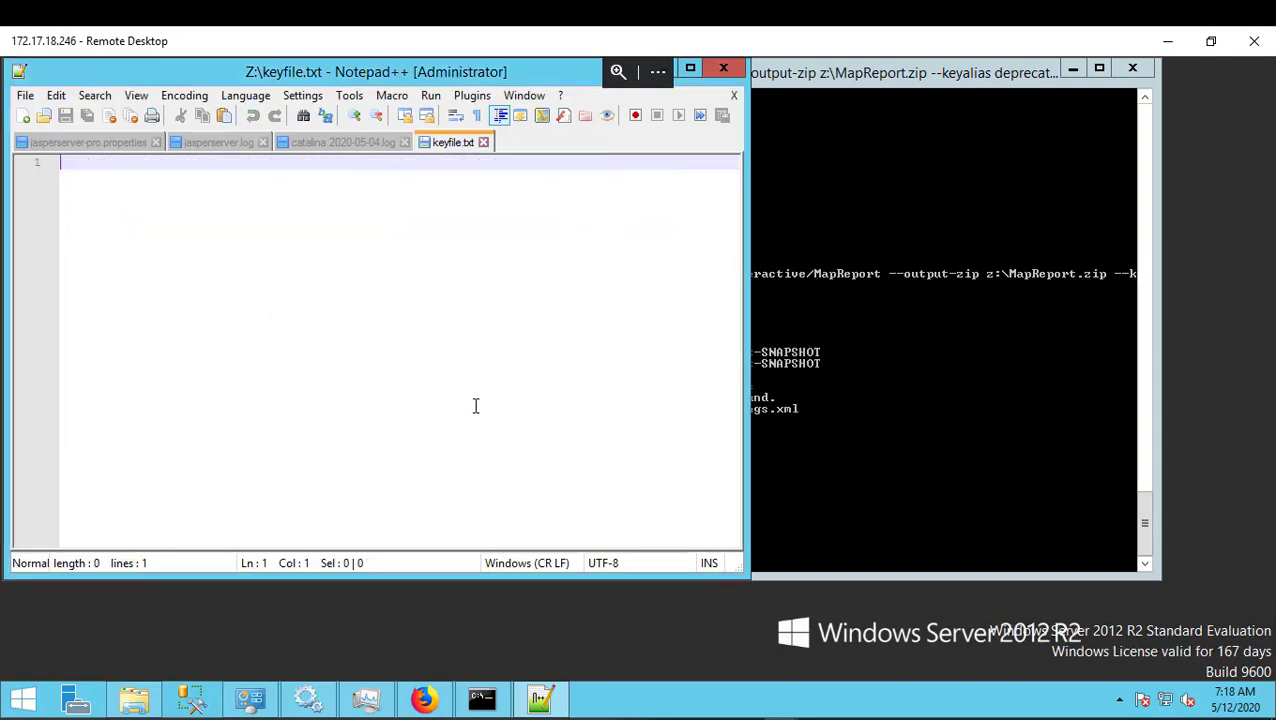
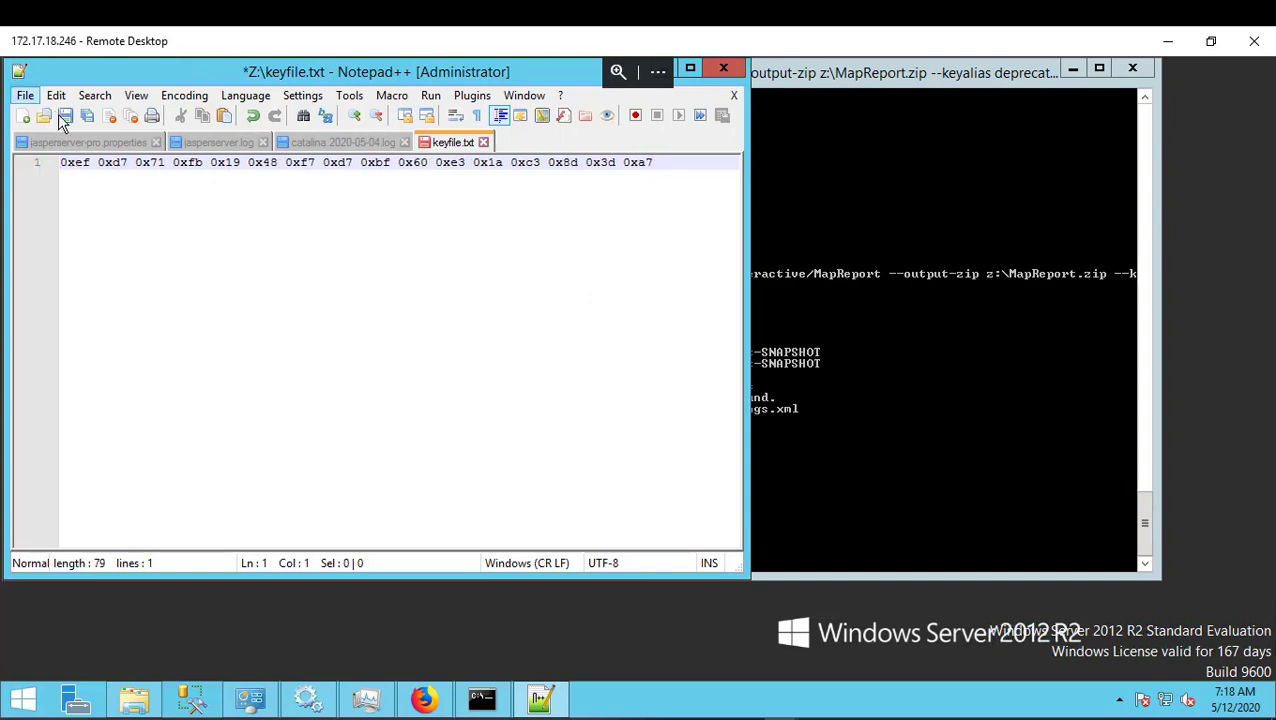
click(57, 124)
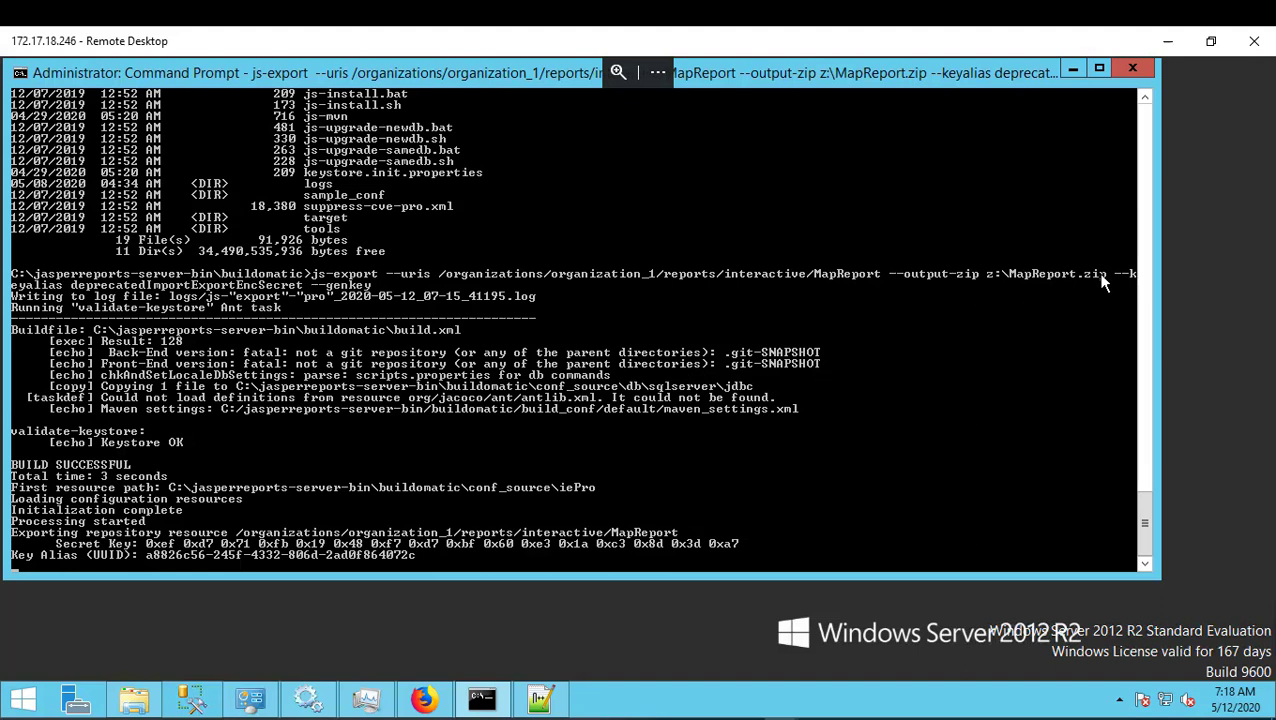
mouse_move(115, 547)
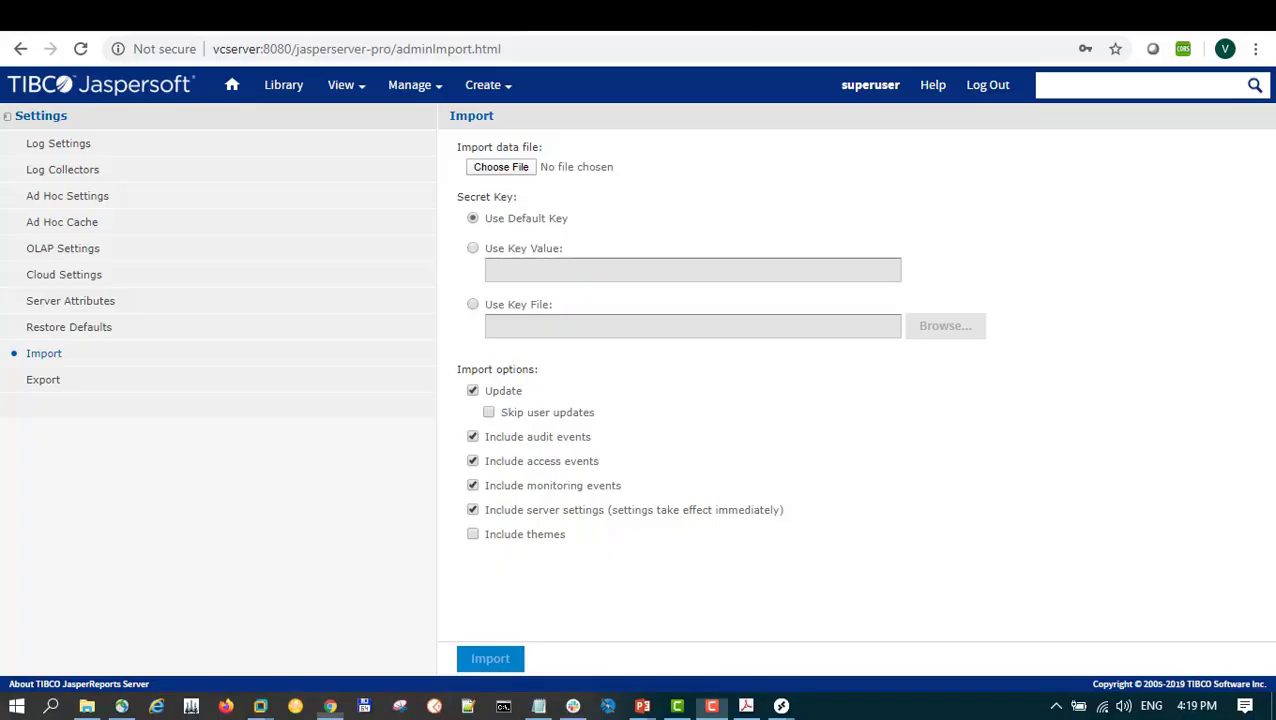
mouse_move(725, 445)
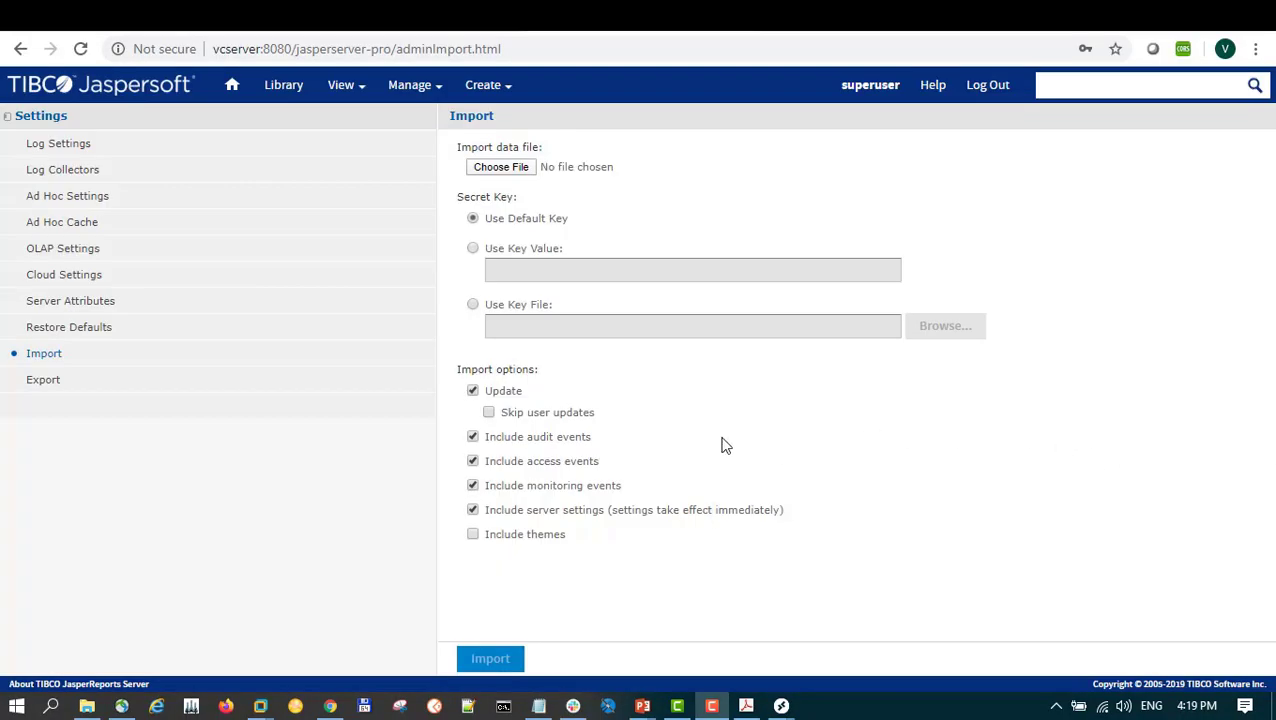
mouse_move(886, 442)
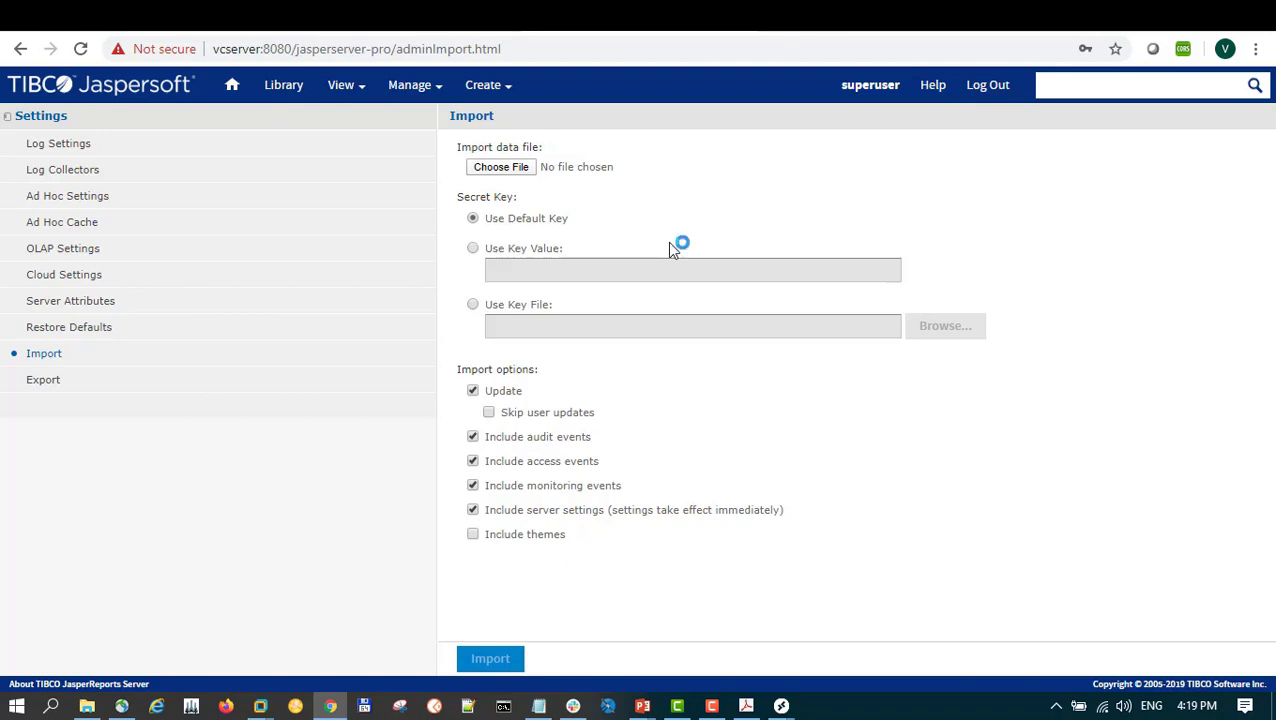
- Import MapReport.zip using the exported key value
click(500, 166)
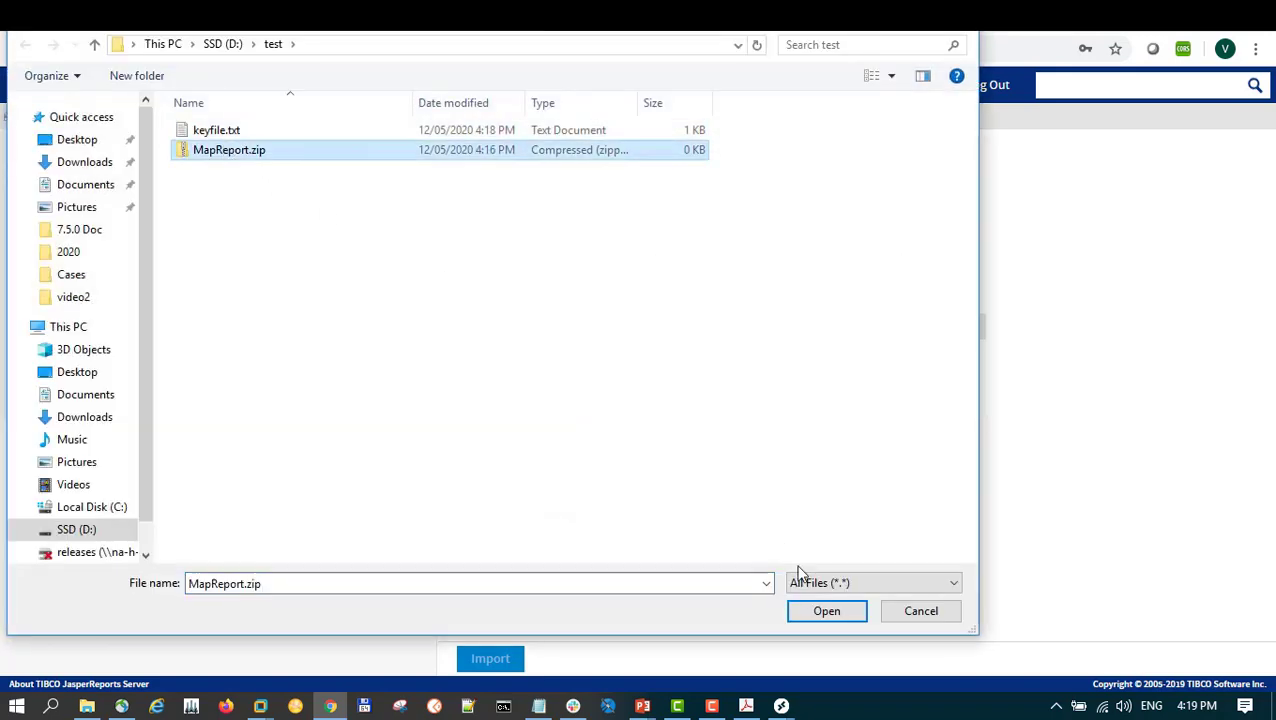
click(827, 611)
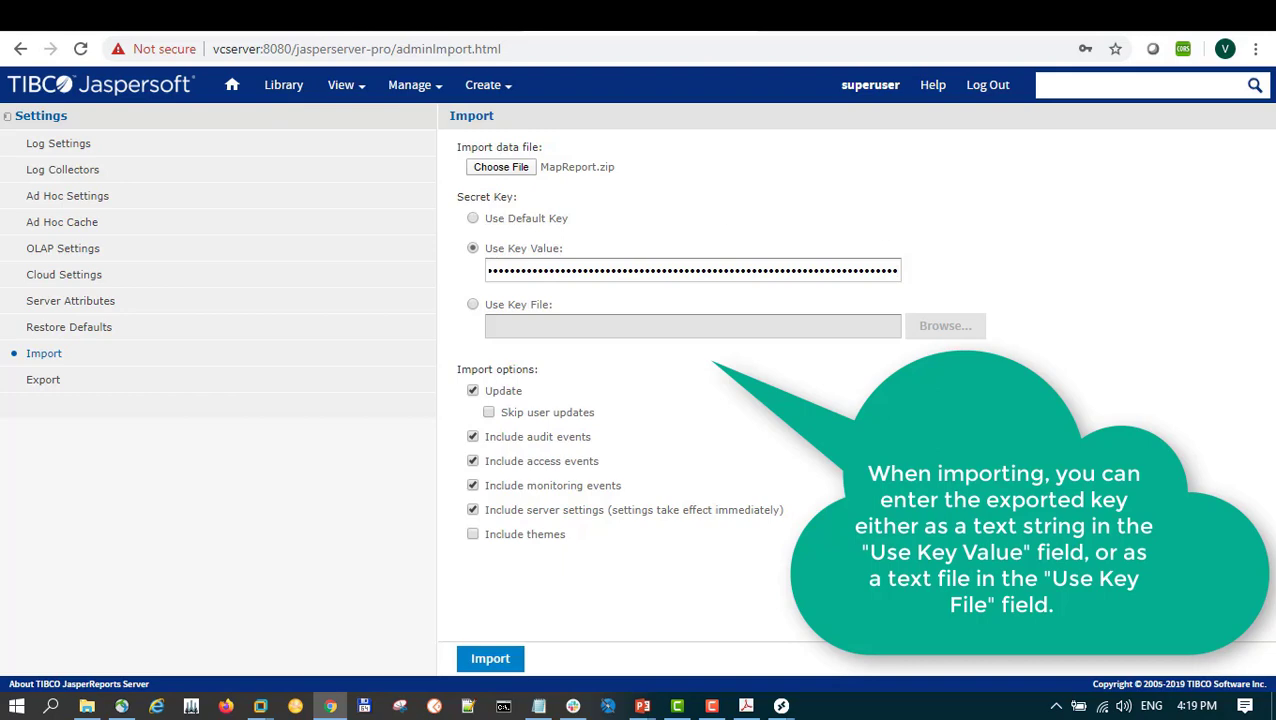
click(489, 658)
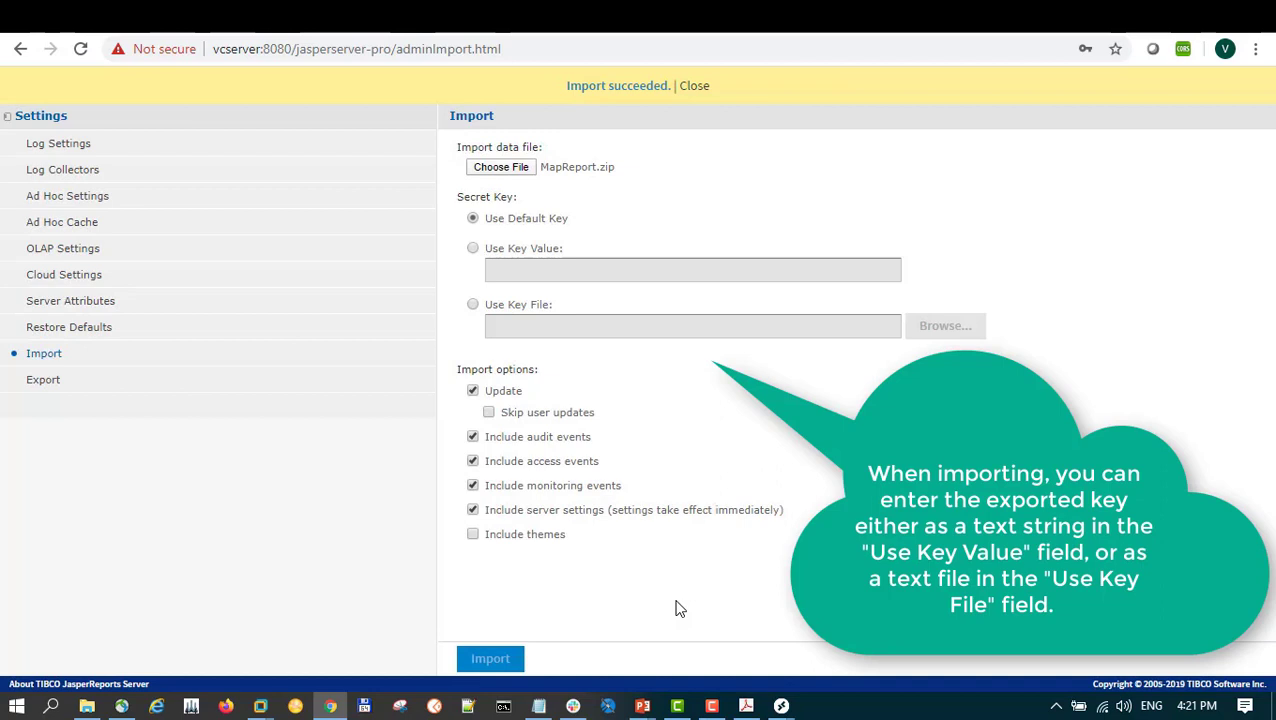
mouse_move(722, 519)
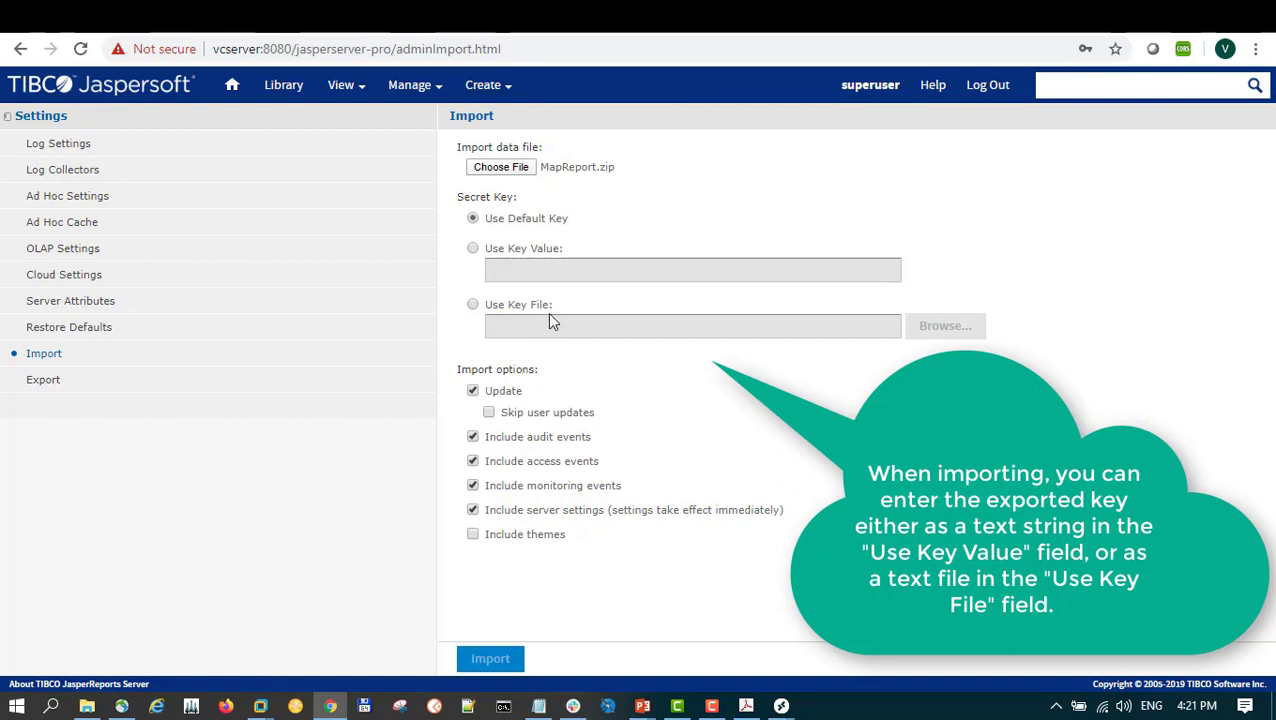
- Browse the repository to view the Public folder's reports and mycustomkey file
click(341, 85)
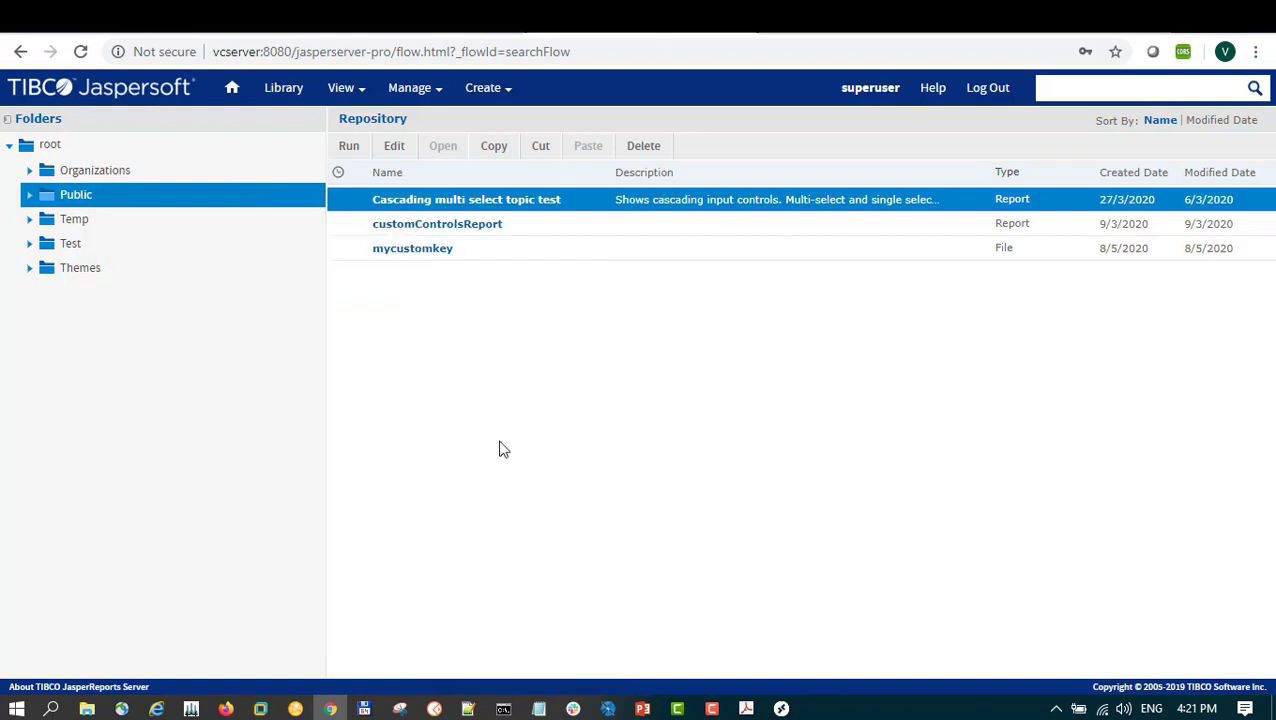
- Add a new Secure File resource to the Public folder from its context menu
right_click(75, 194)
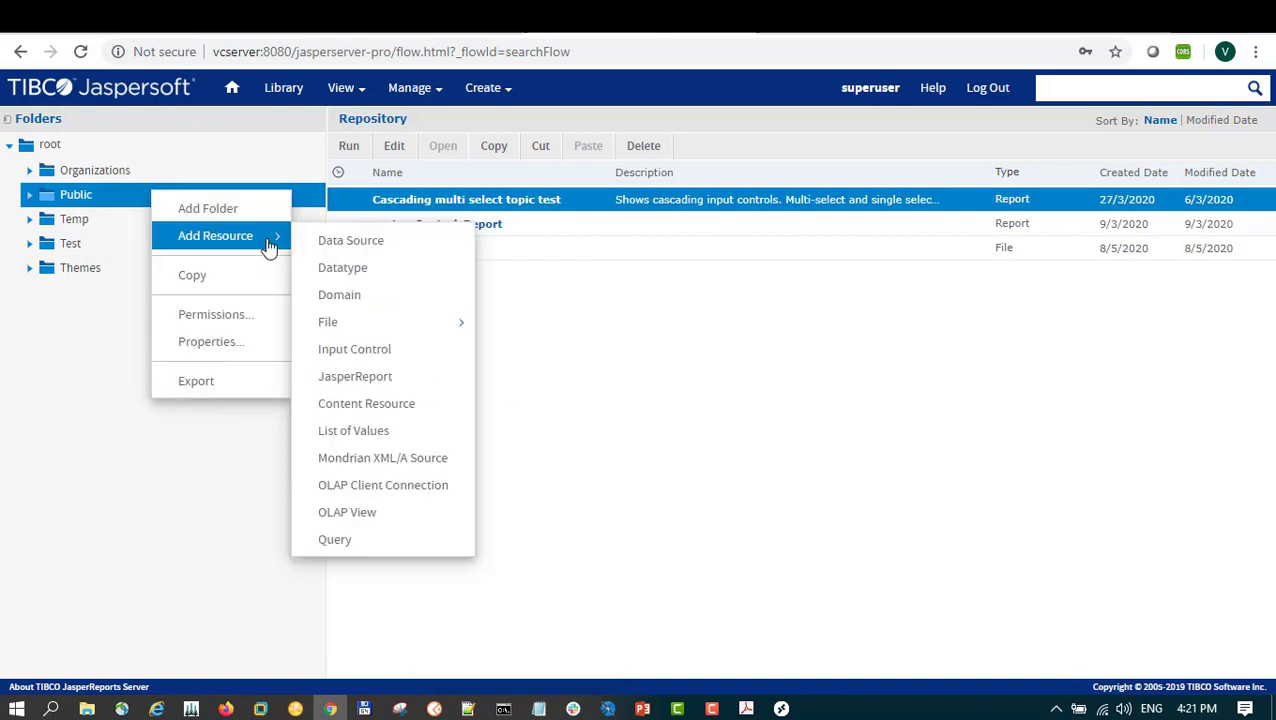
click(525, 417)
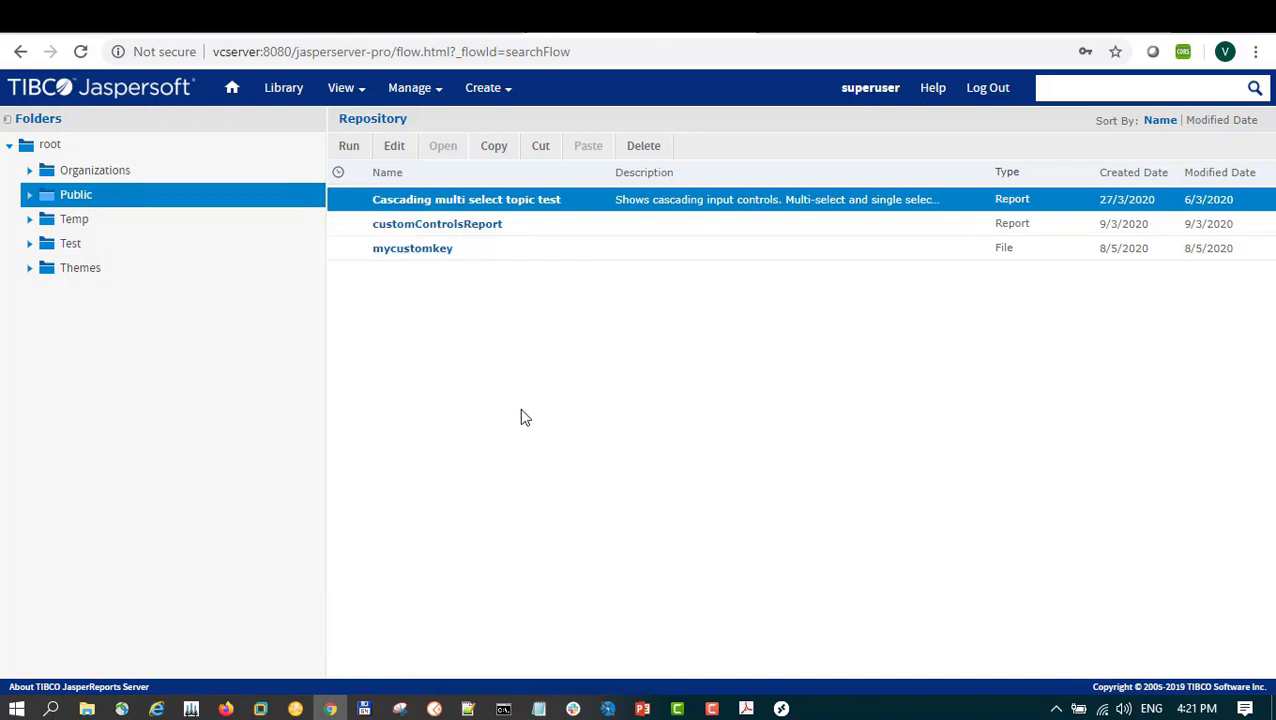
right_click(76, 194)
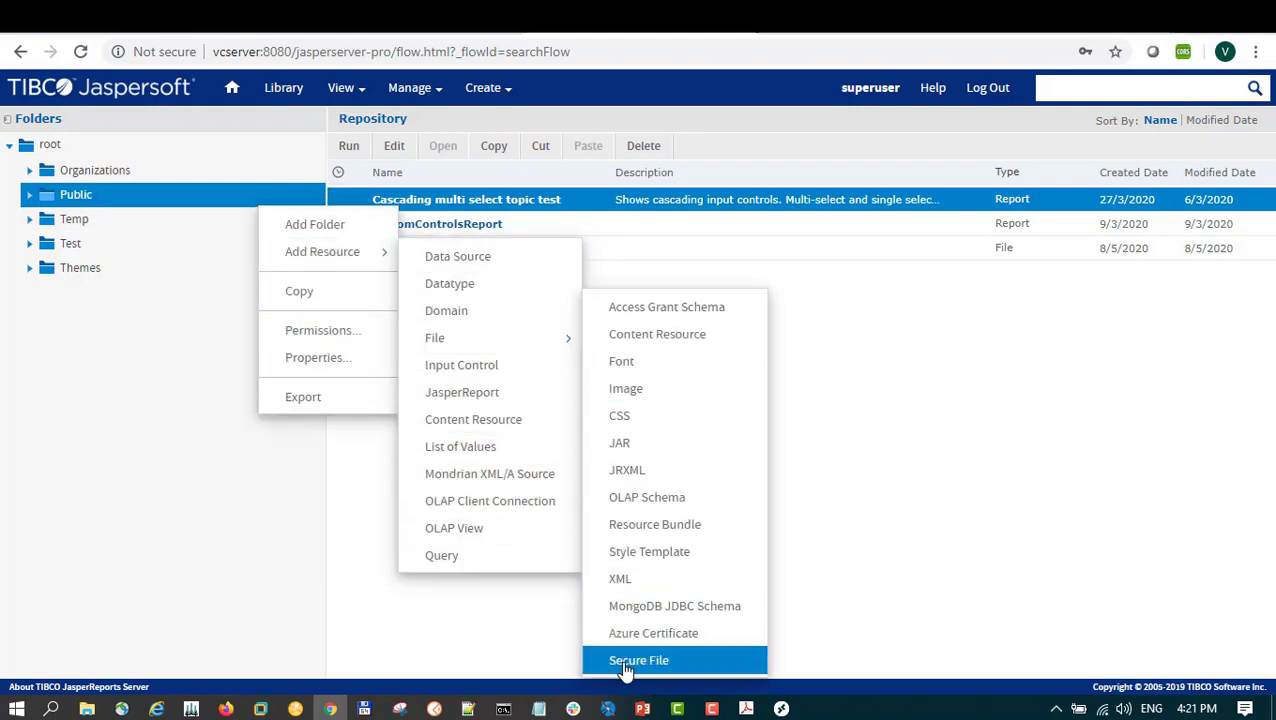
click(639, 660)
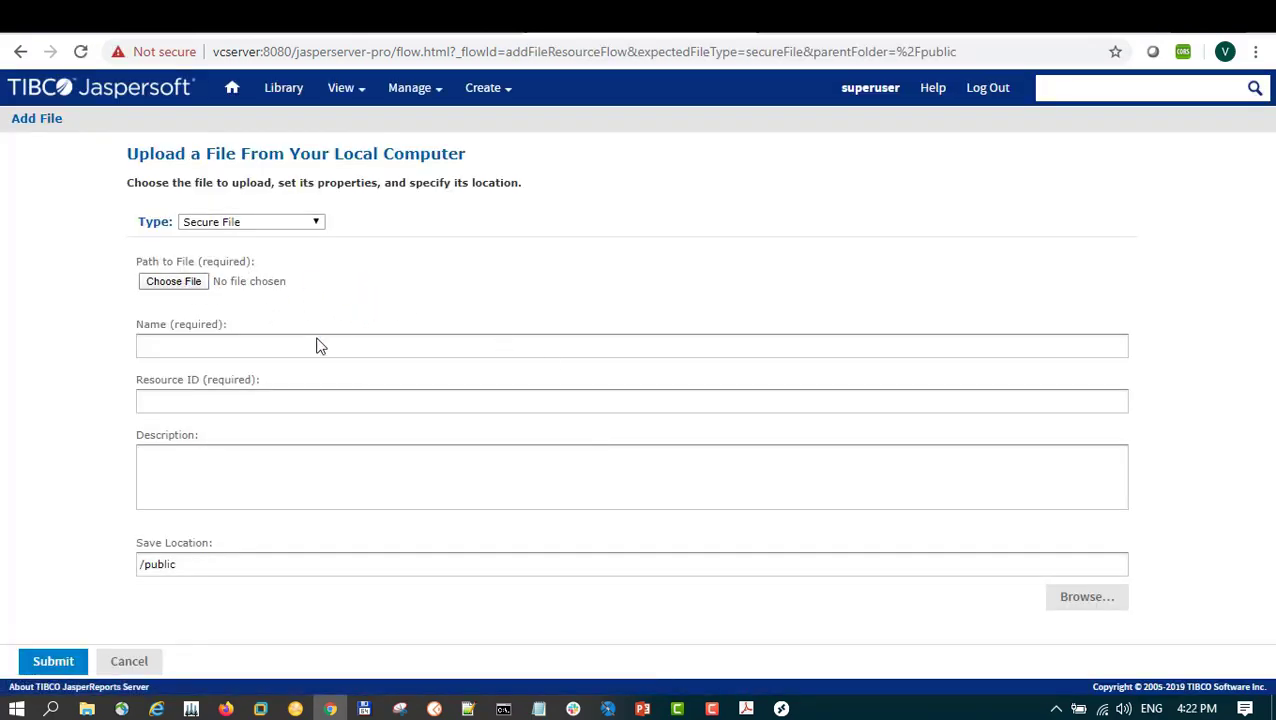
- Upload keyfile.txt as the secure file 'keyfile' in /public, then go to Server Settings
click(173, 281)
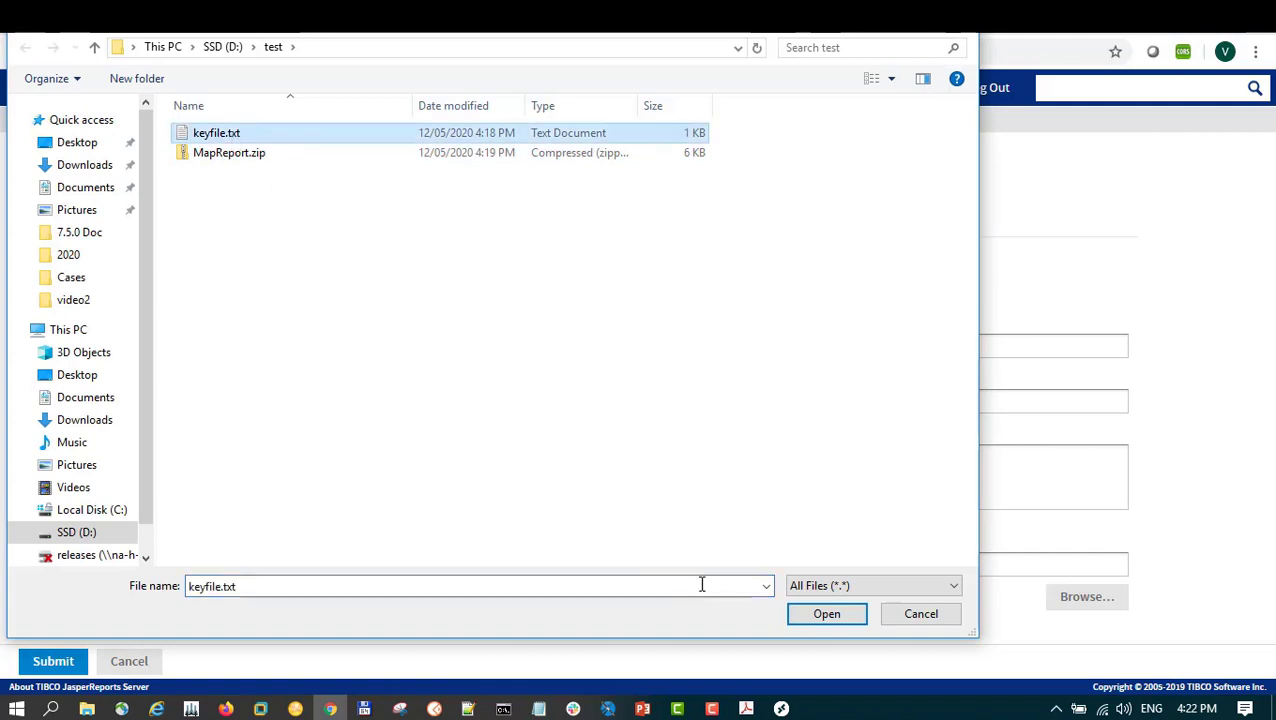
click(827, 613)
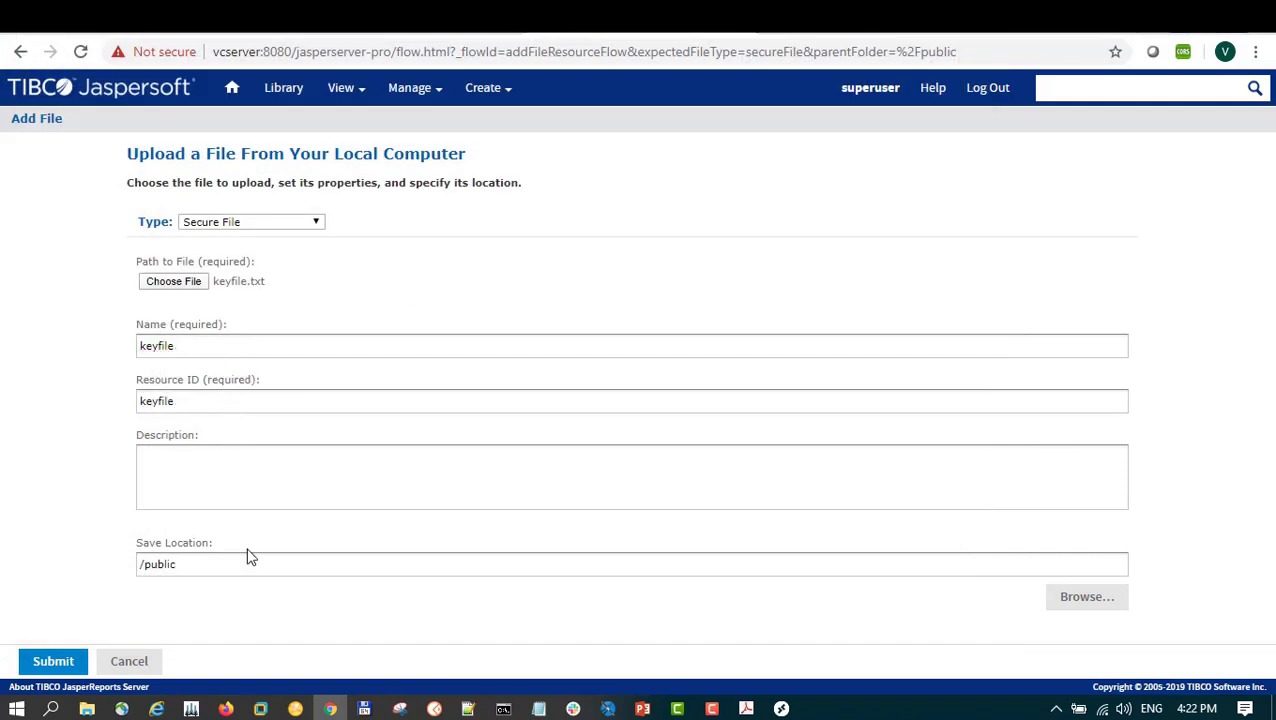
click(53, 661)
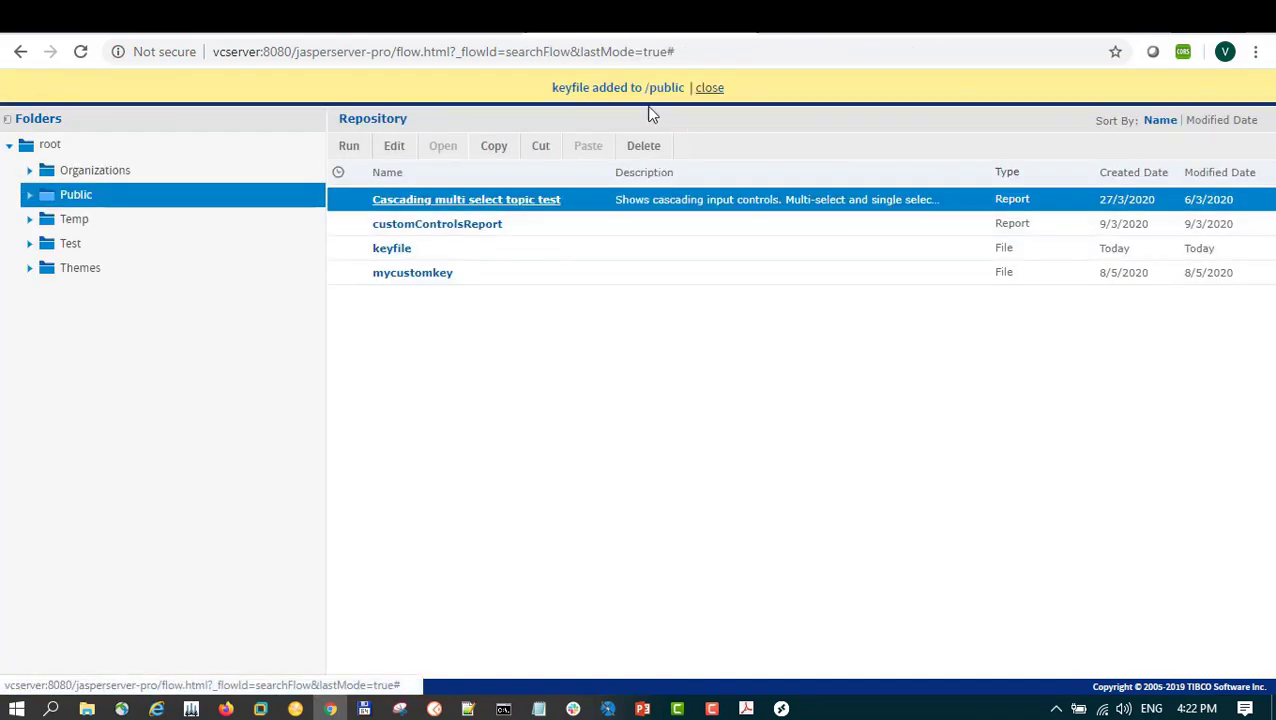
click(709, 87)
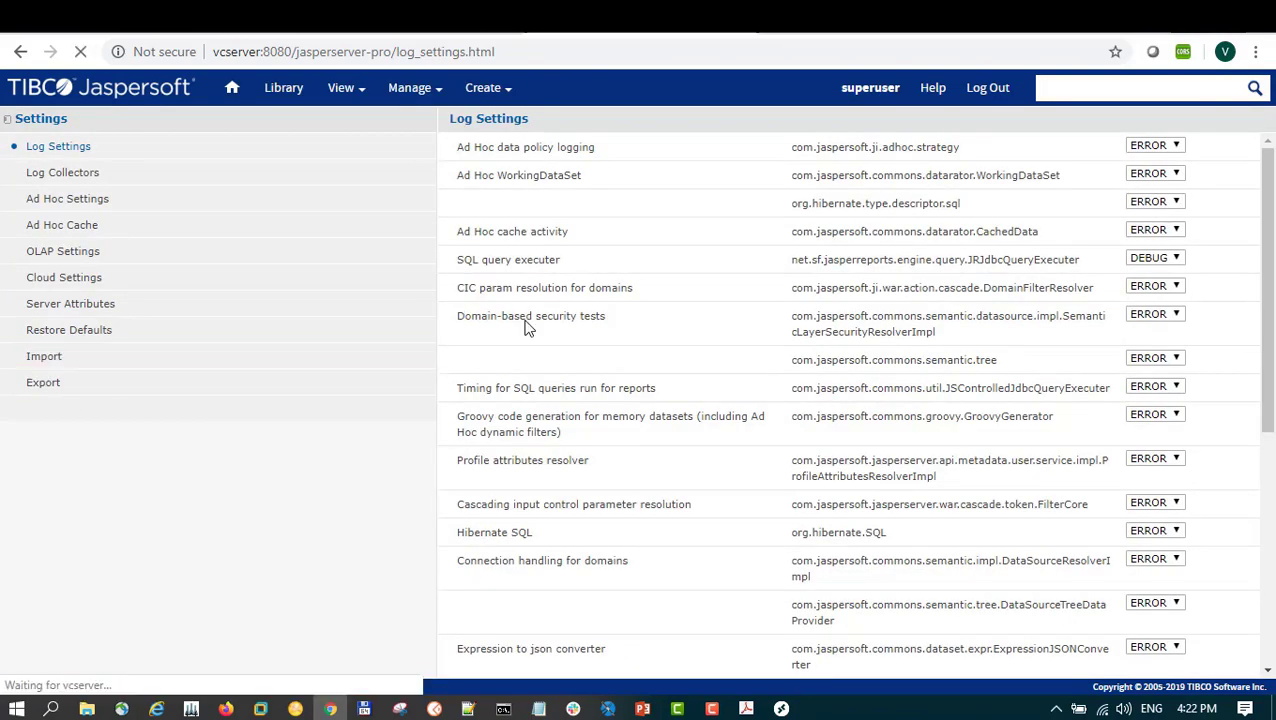
- Import MapReport.zip again using the Public/keyfile secure file as the key
click(44, 356)
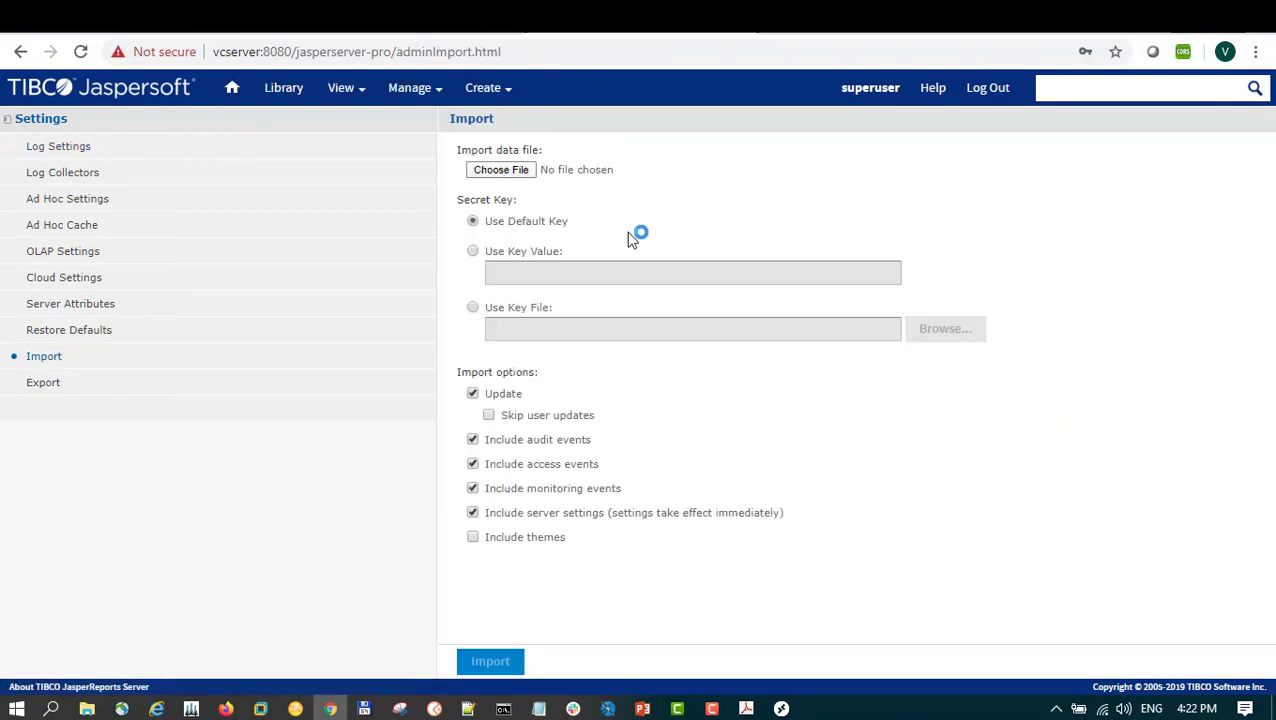
click(500, 169)
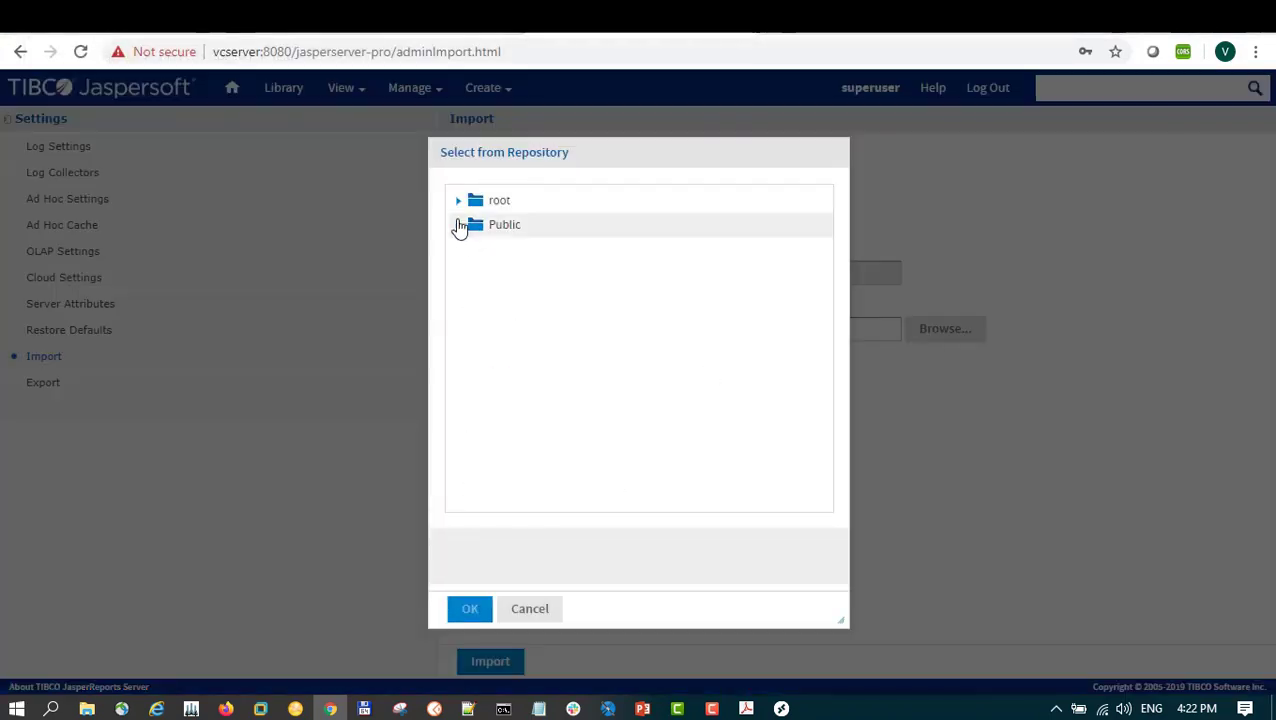
click(458, 224)
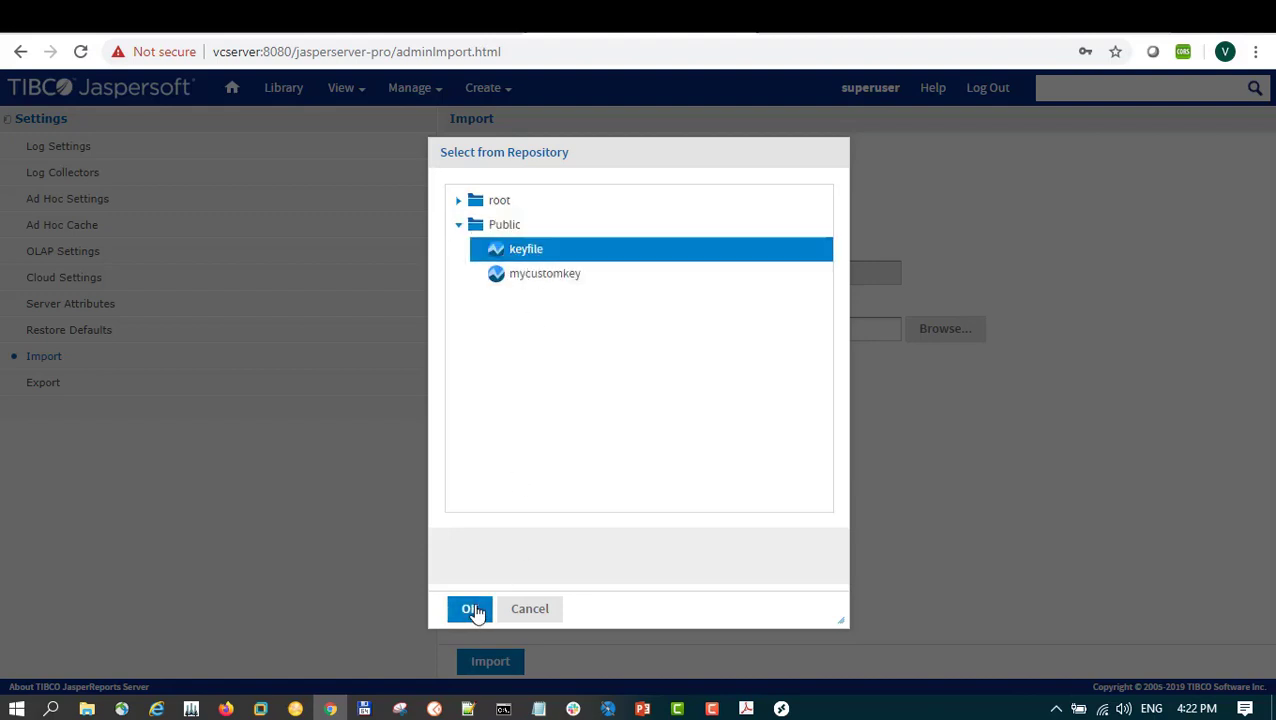
click(469, 608)
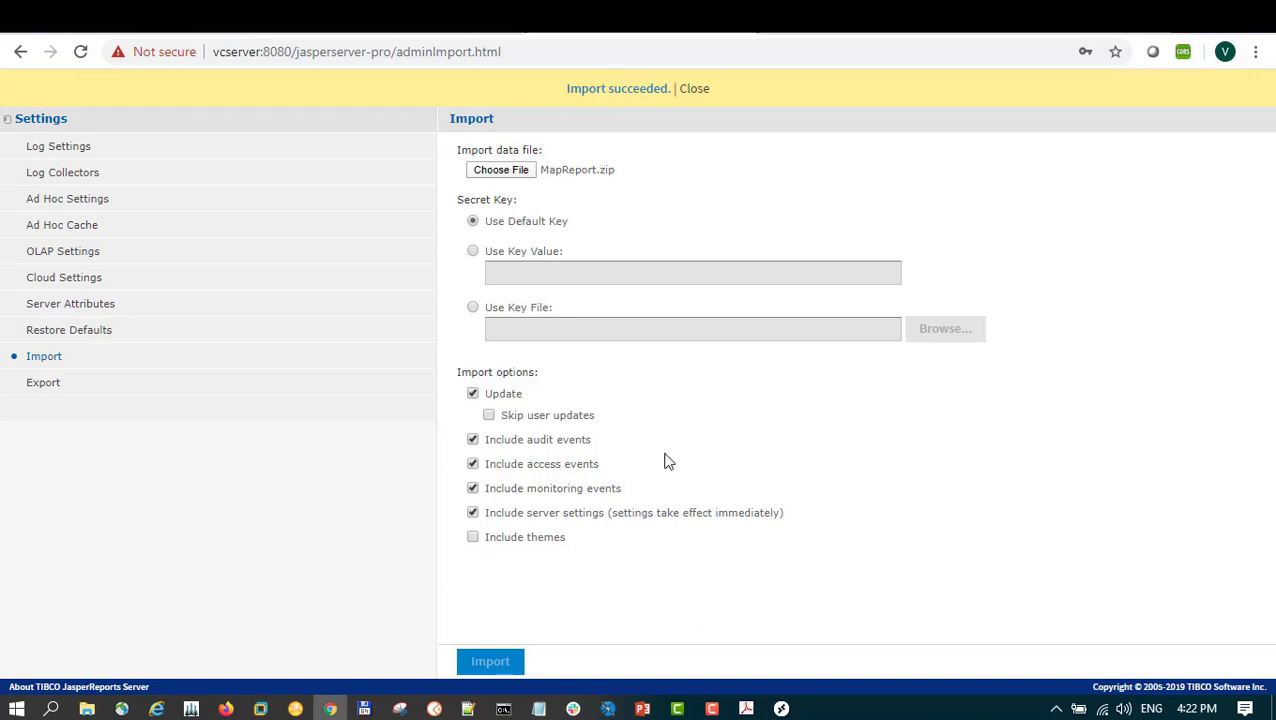
mouse_move(658, 558)
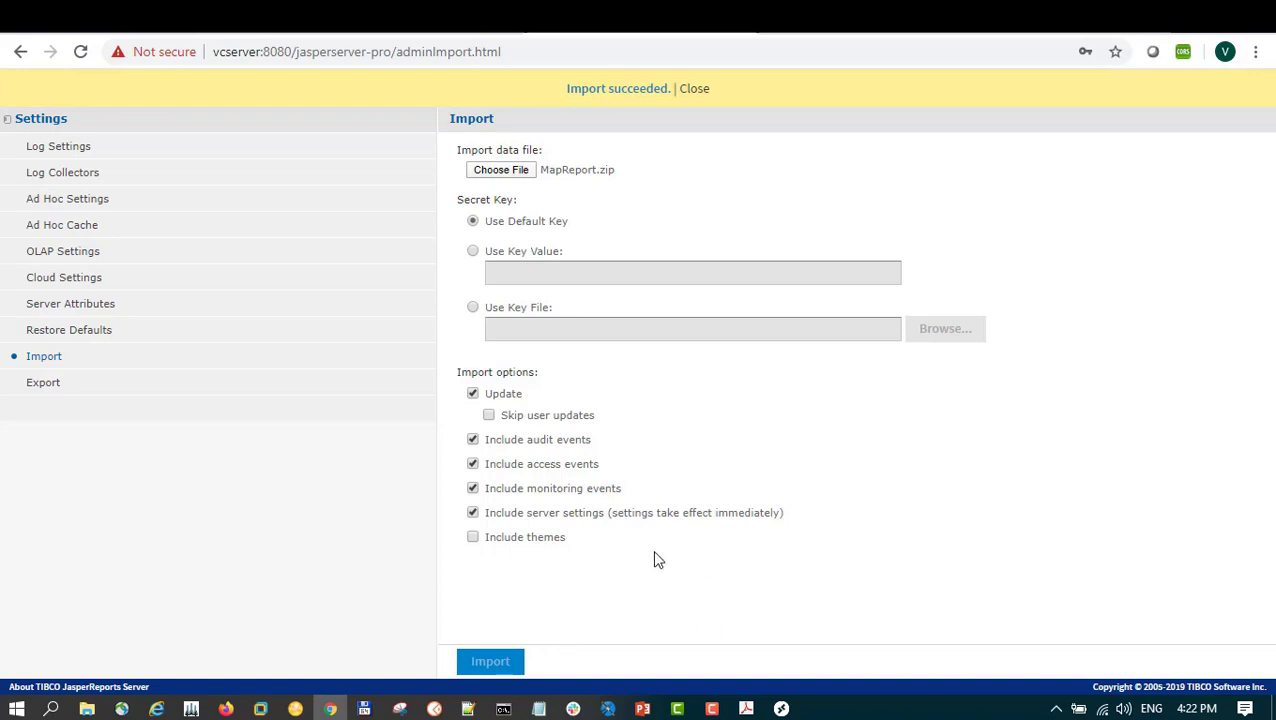
mouse_move(836, 581)
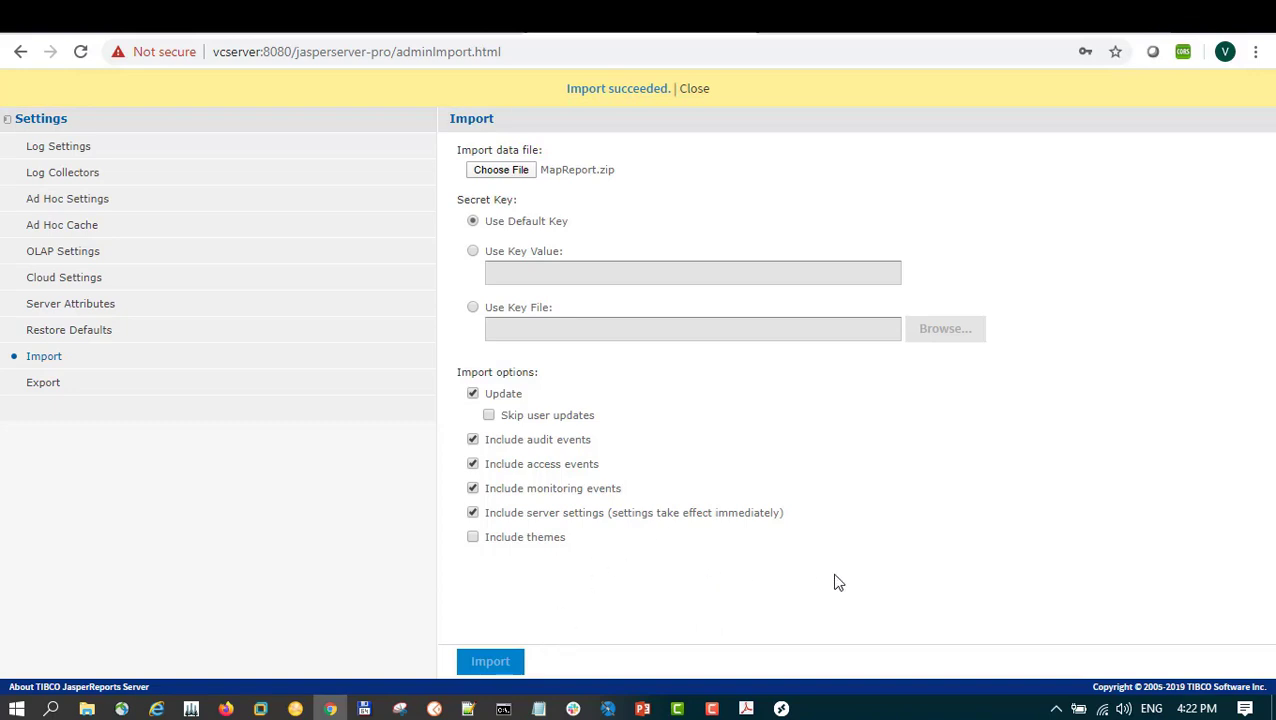
mouse_move(330, 558)
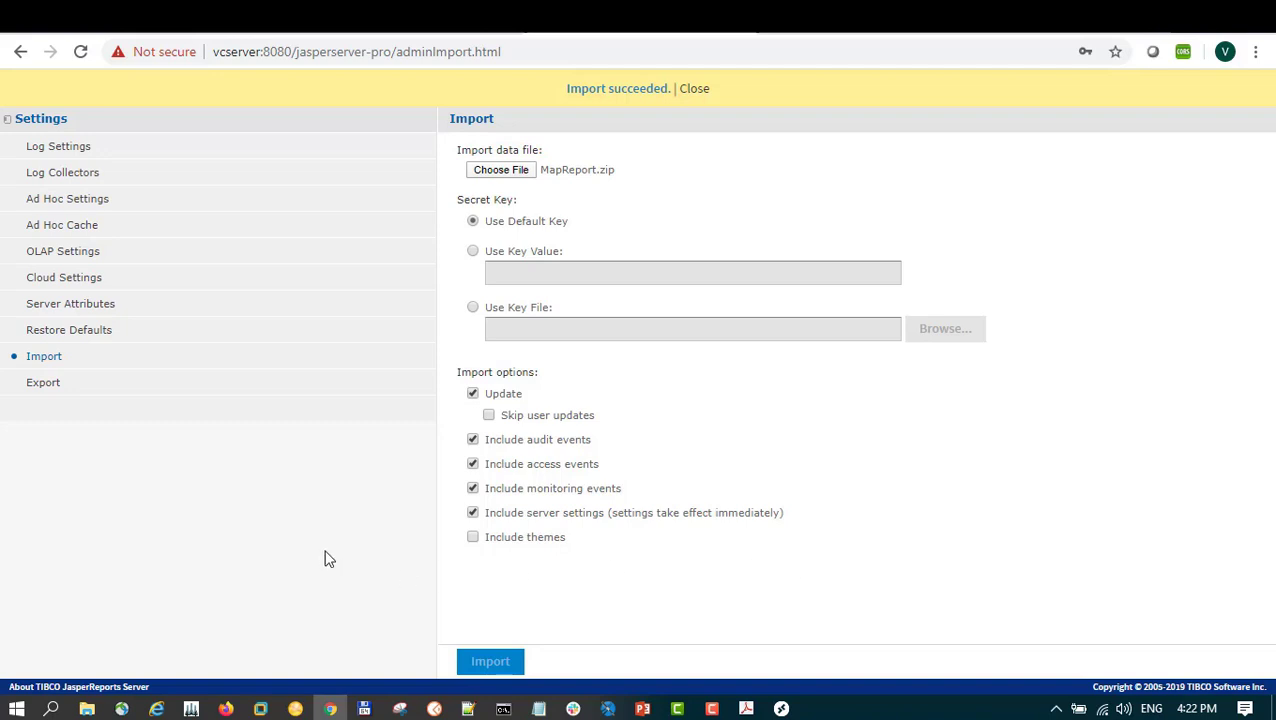
mouse_move(355, 447)
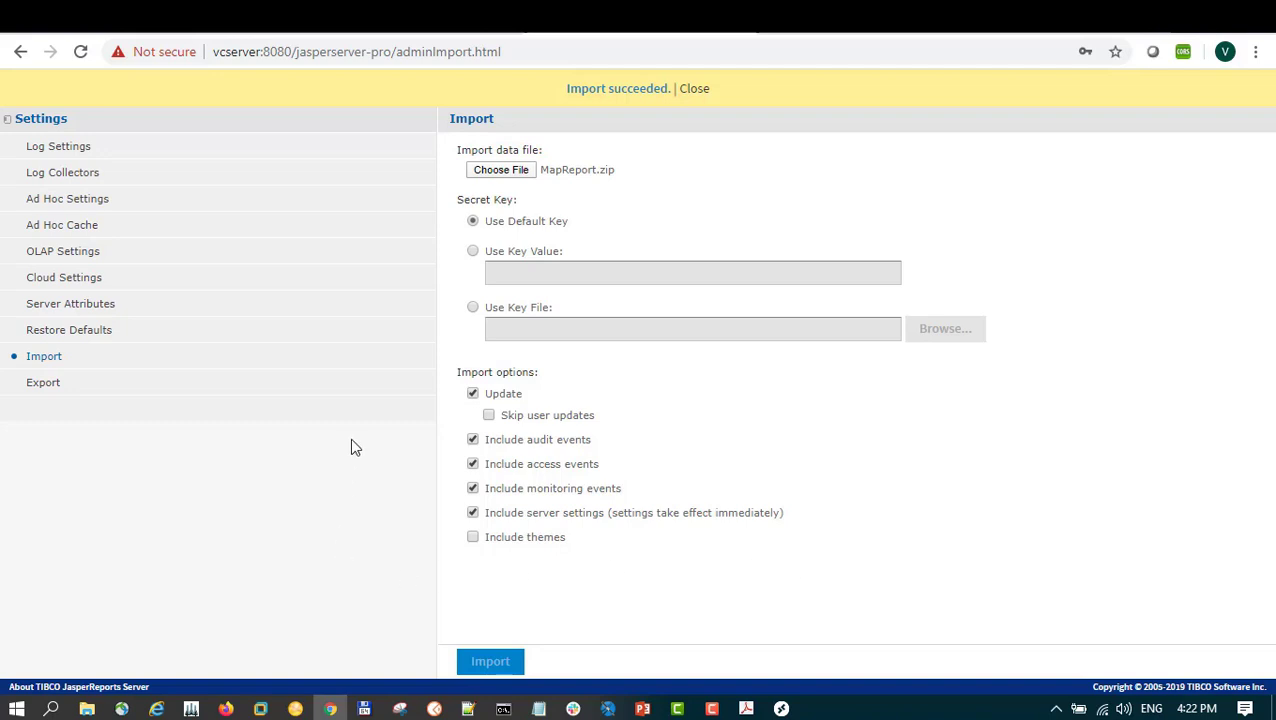
mouse_move(713, 571)
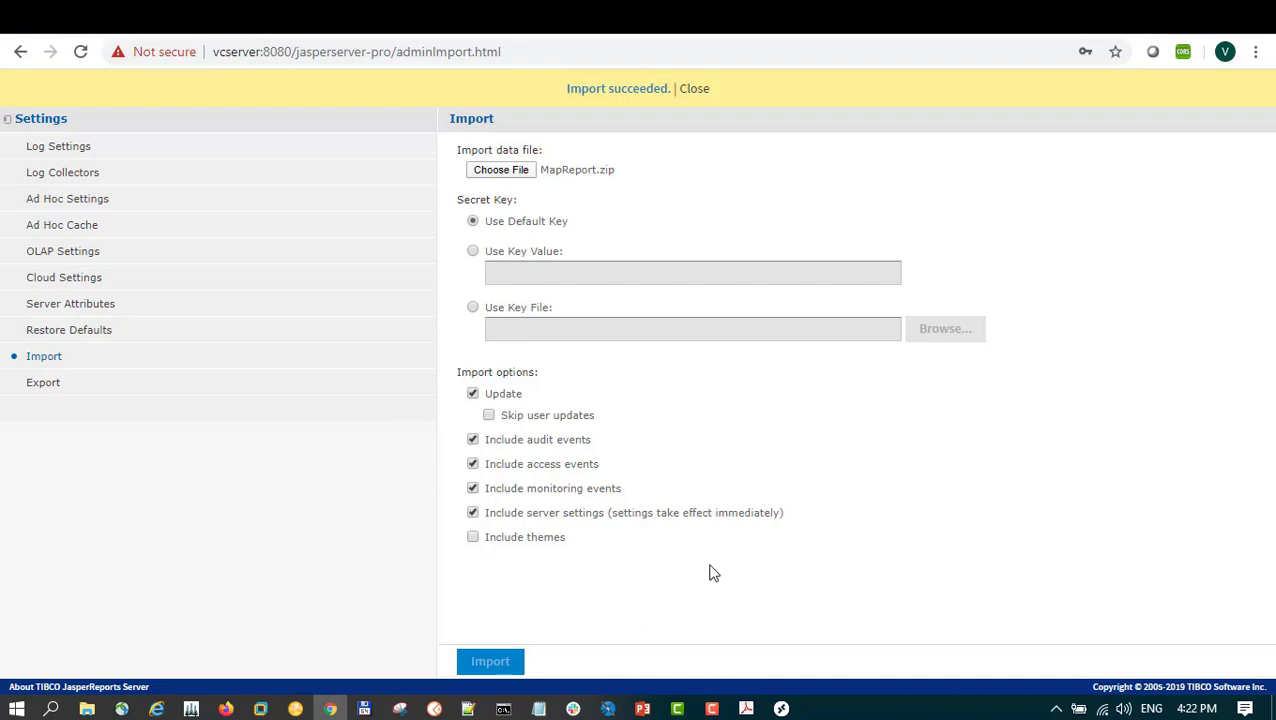